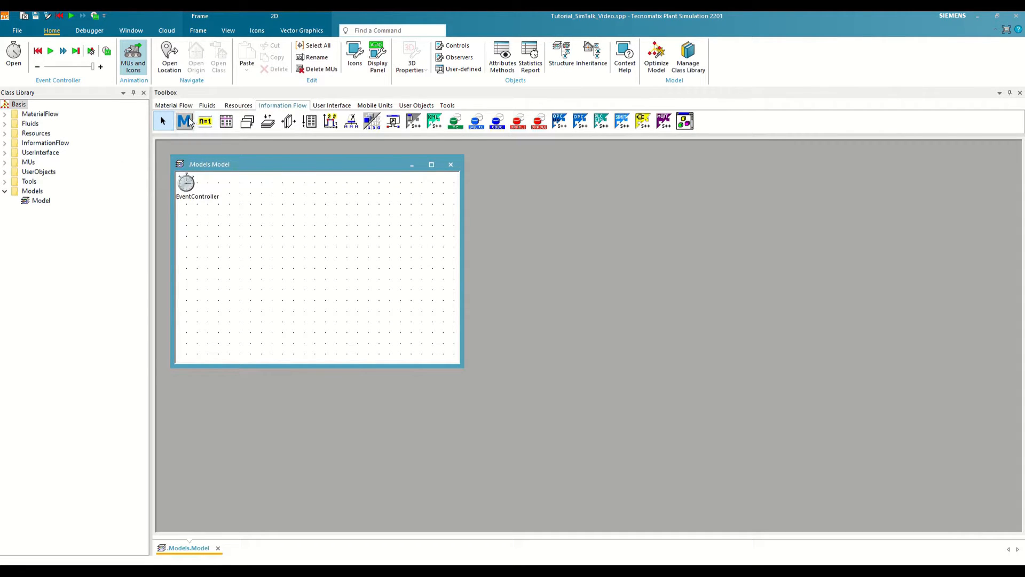
Step: Place a new Method object in the Model frame and open its code editor
left_click(184, 120)
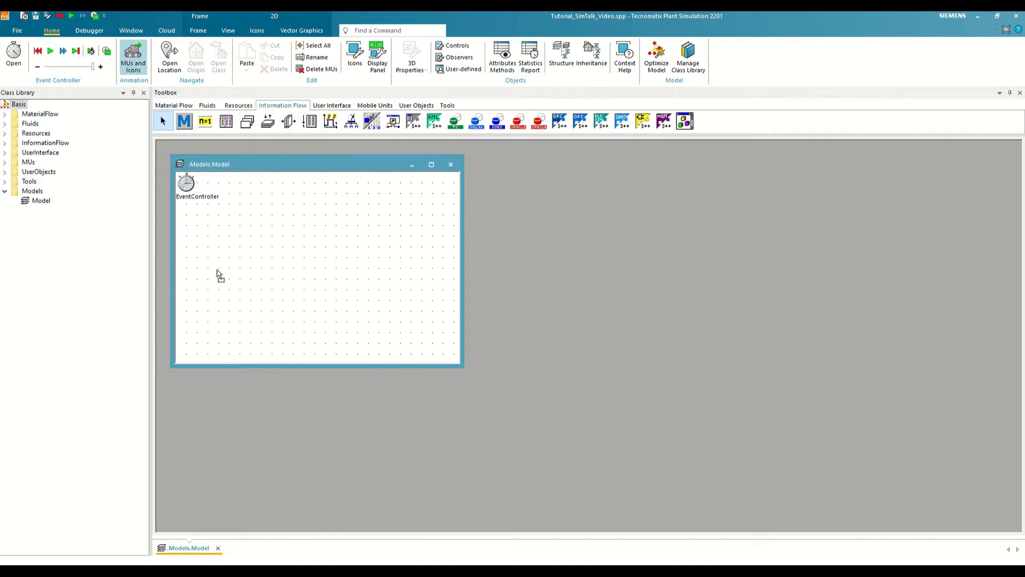
double_click(184, 121)
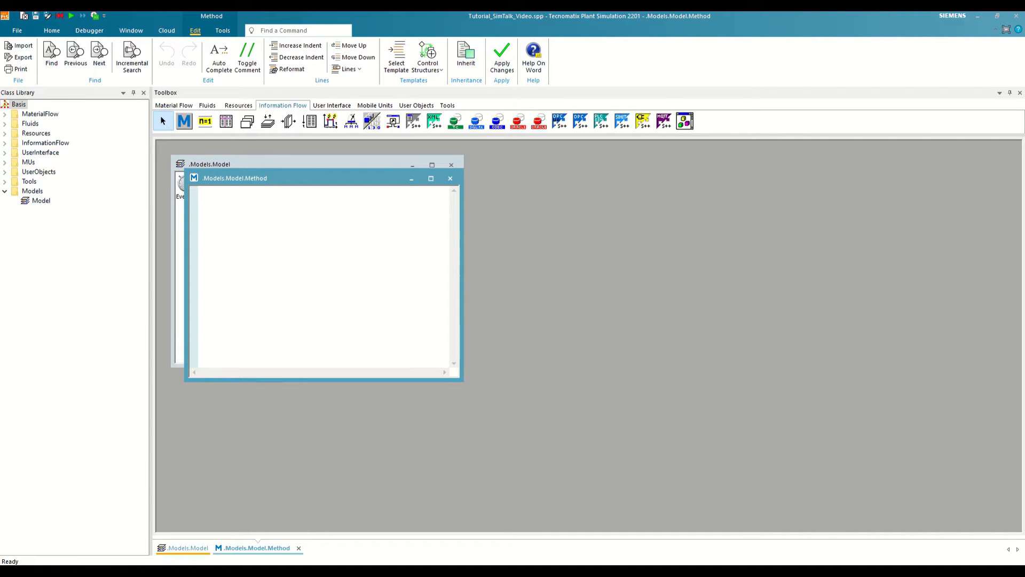
Step: Write the line Print "Hello World!" in the Method's code
type("p")
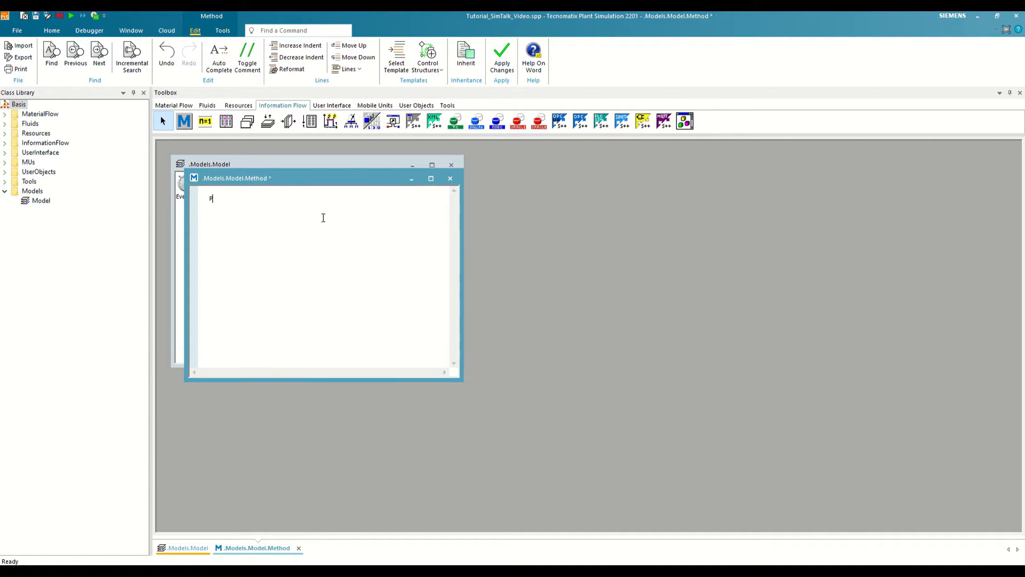
type("rint \"Hel")
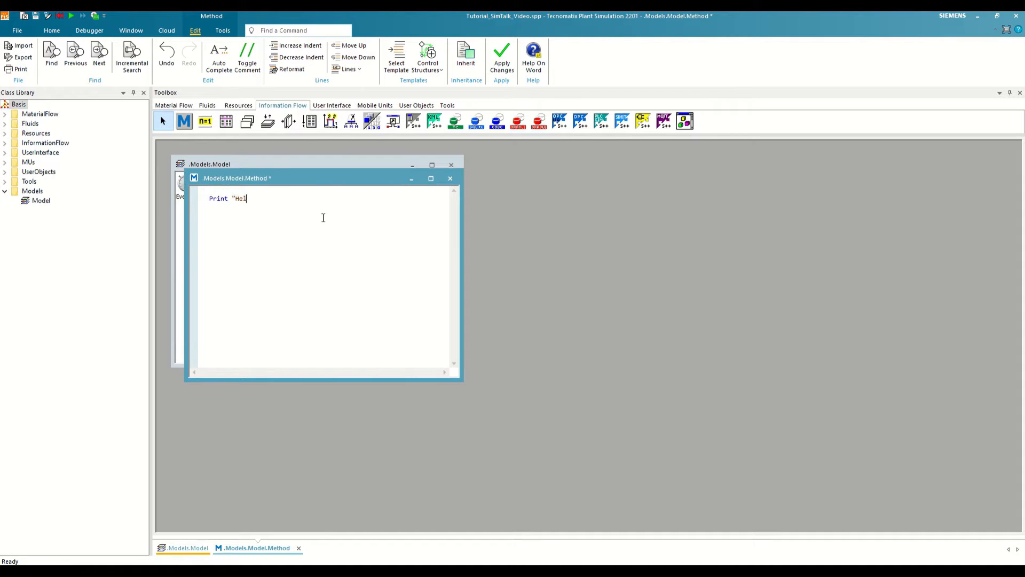
type("lo World")
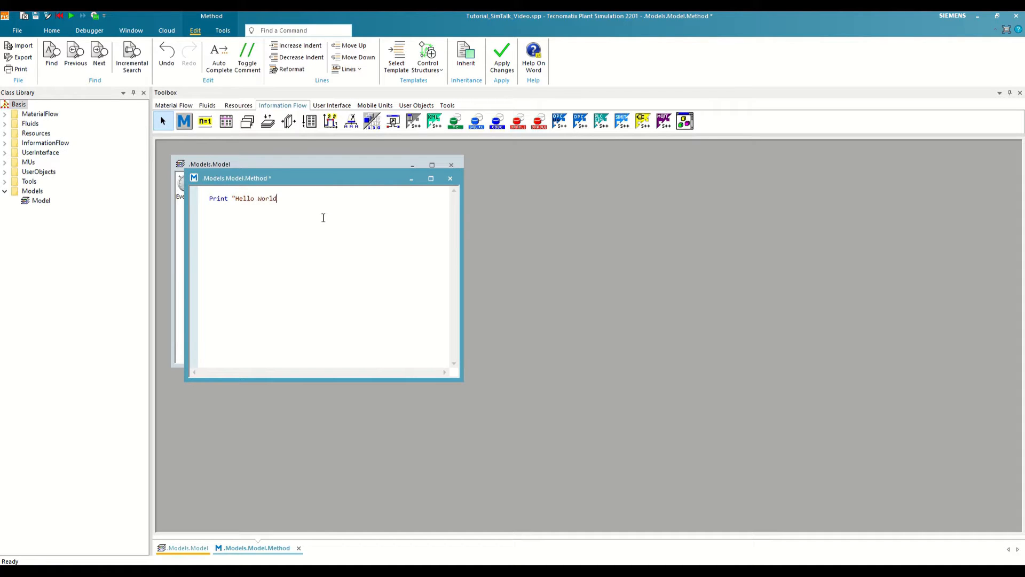
type("!\"")
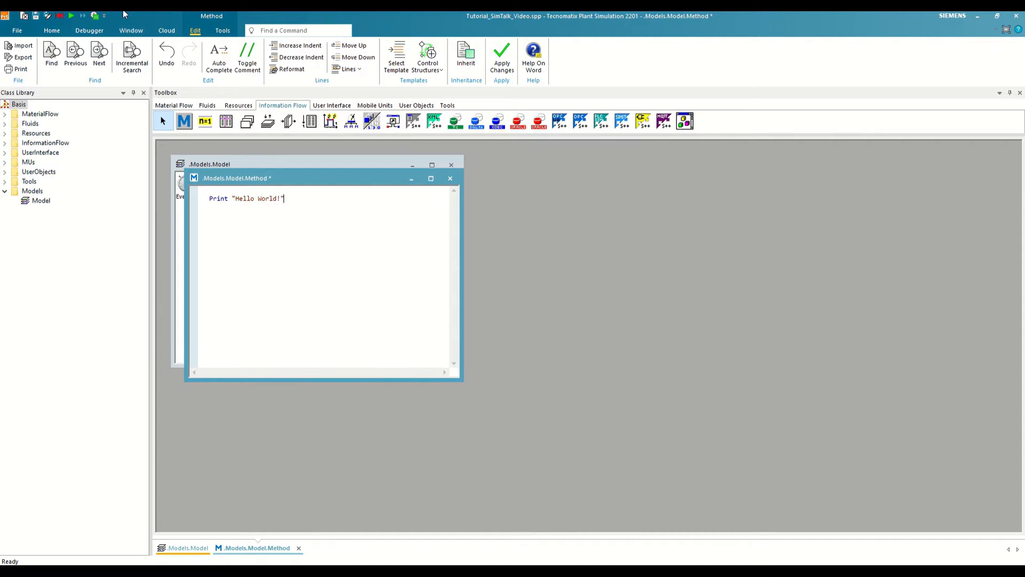
Step: Show the Console panel from the Window tab, then switch to the Method's tools
left_click(131, 30)
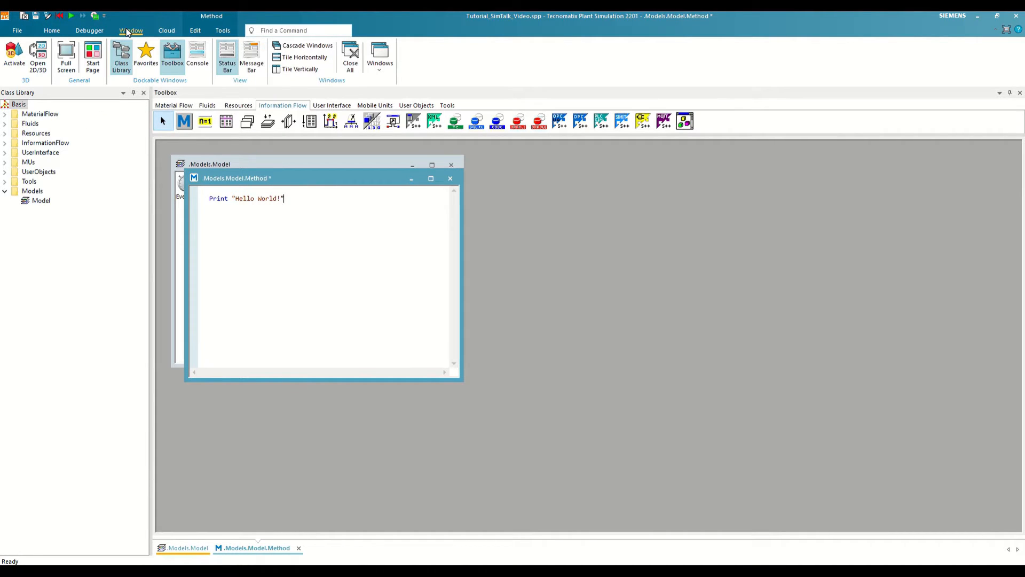
left_click(197, 53)
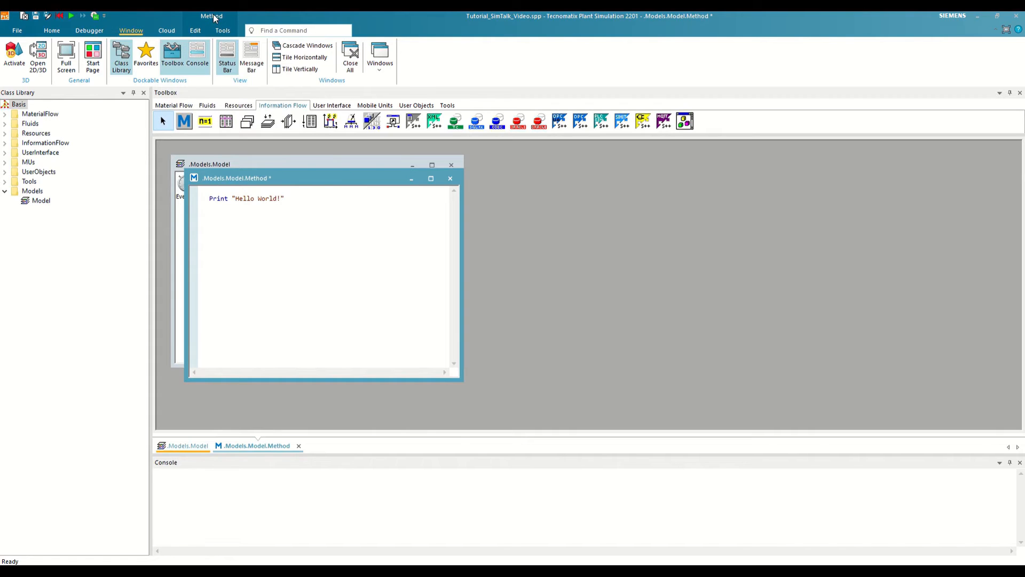
left_click(222, 30)
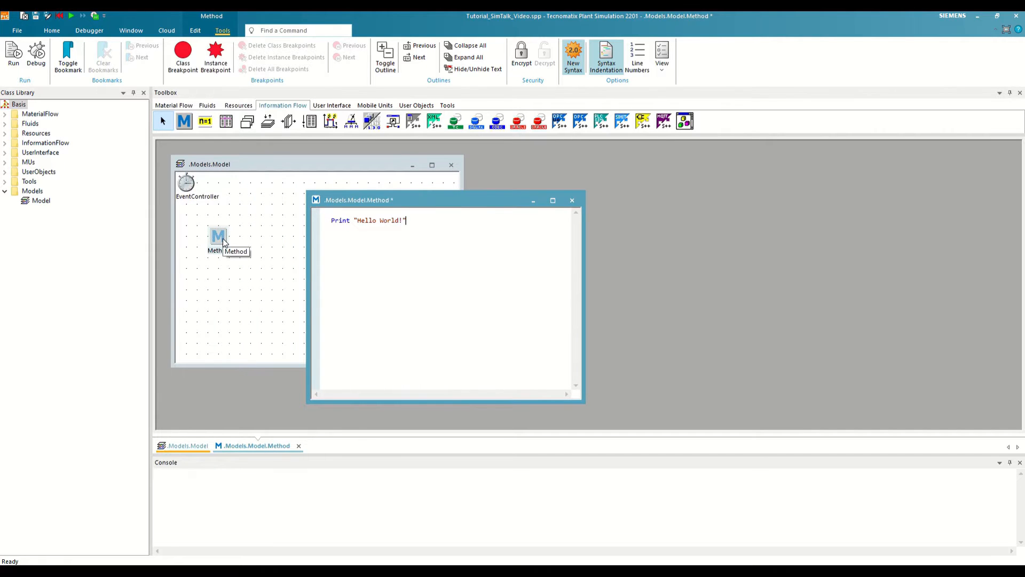
Step: Run the Method with its changes applied so the Console prints Hello World!
right_click(218, 237)
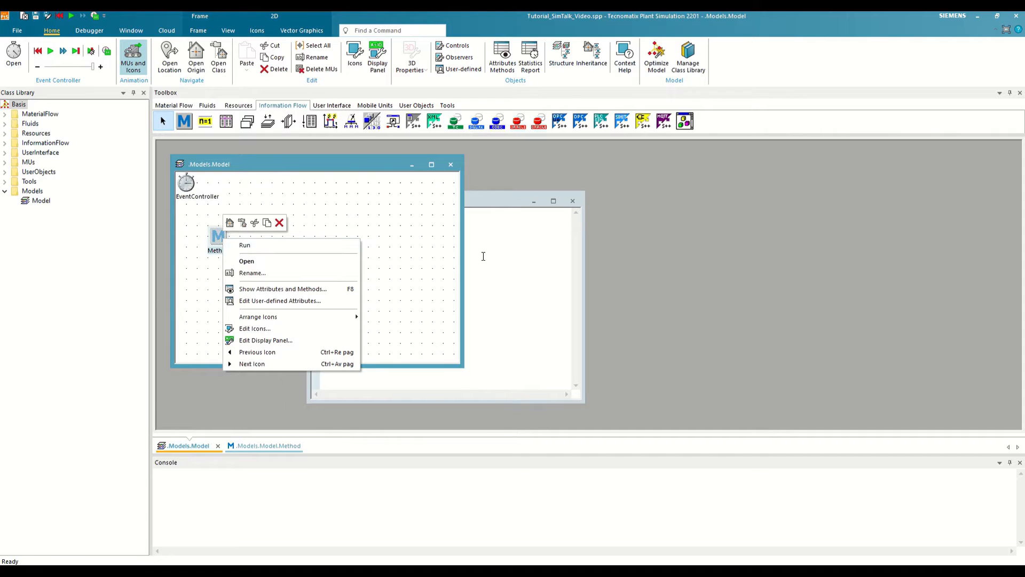
left_click(247, 261)
type("Print \"Hello World!\"")
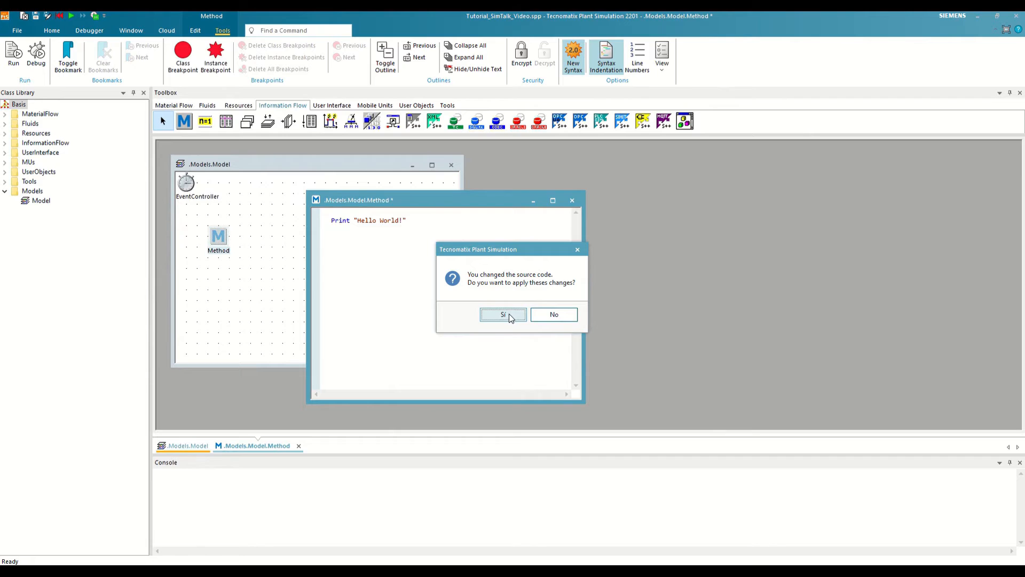
left_click(503, 314)
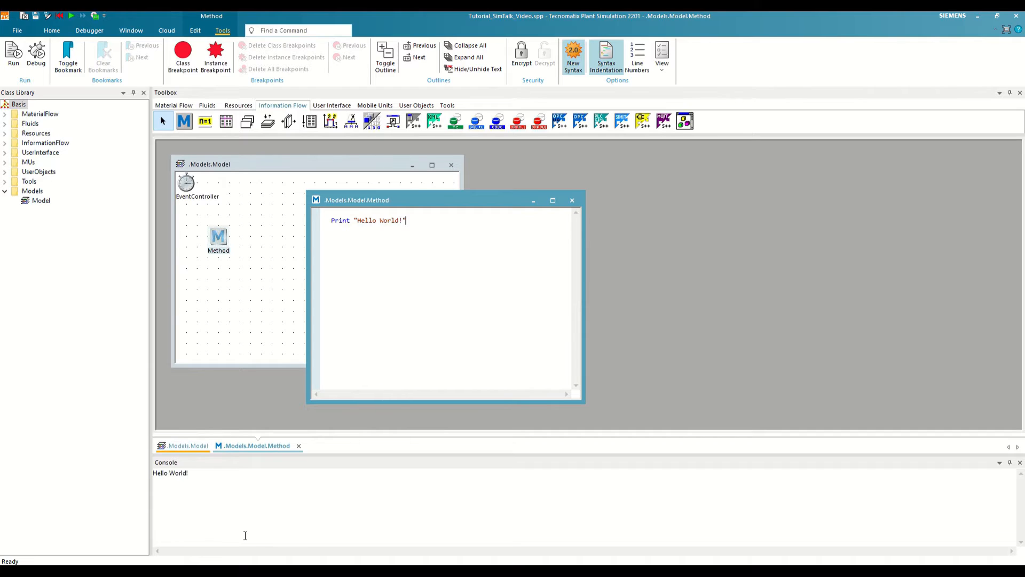
left_click(361, 220)
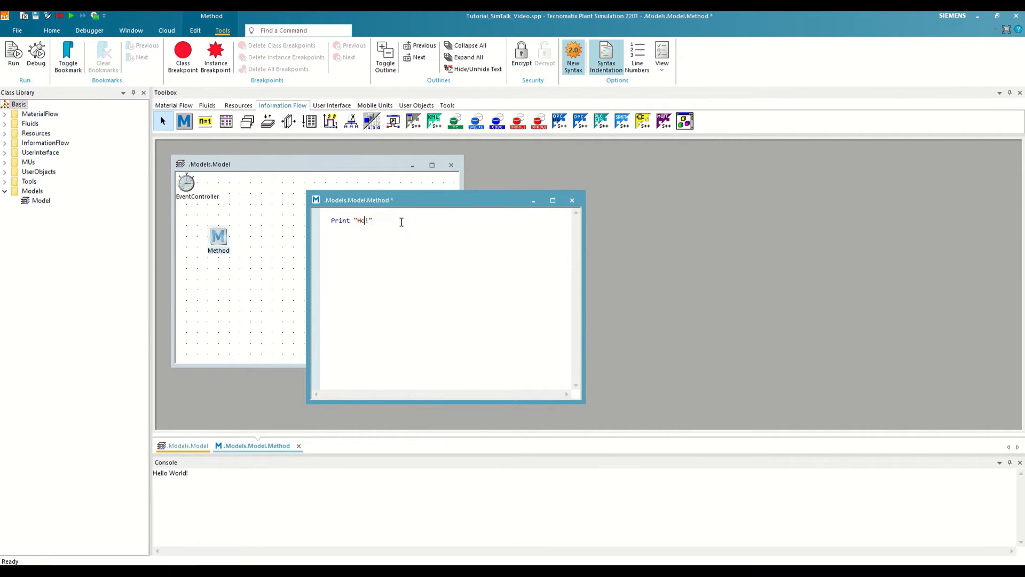
Step: Change the message to Hola Mundo and run the Method without applying the edit
type("Hola Mundo")
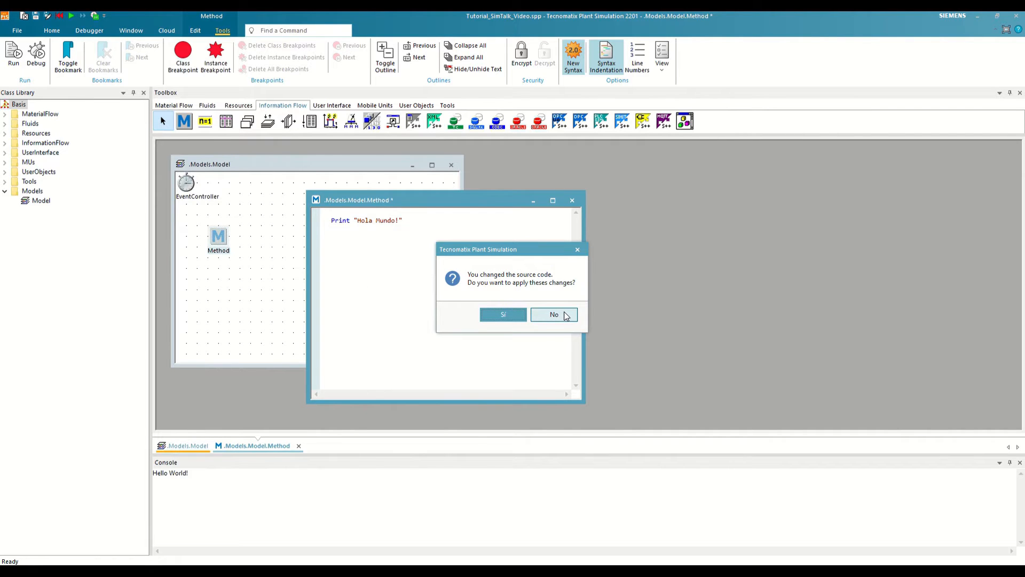
left_click(554, 315)
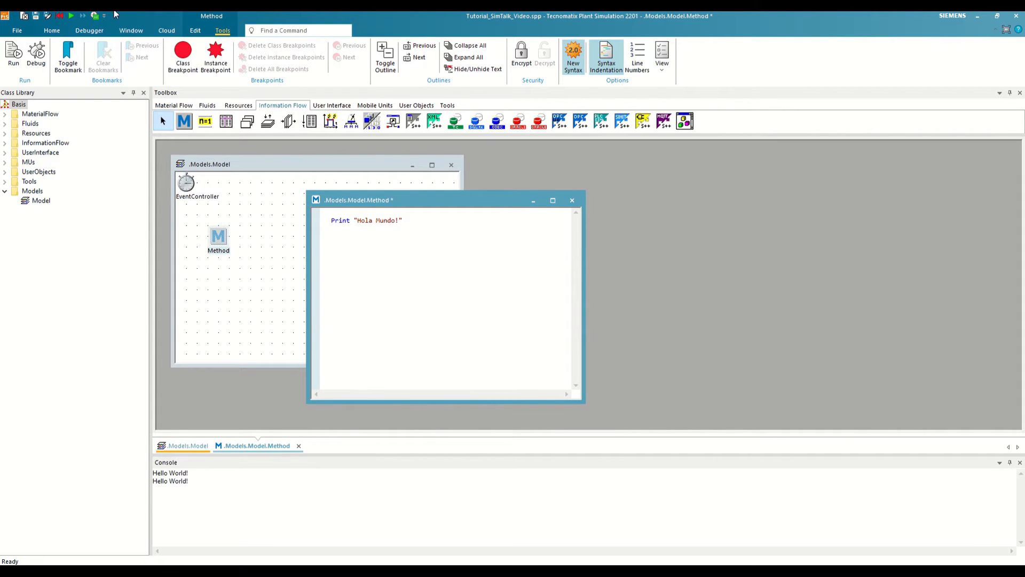
left_click(195, 30)
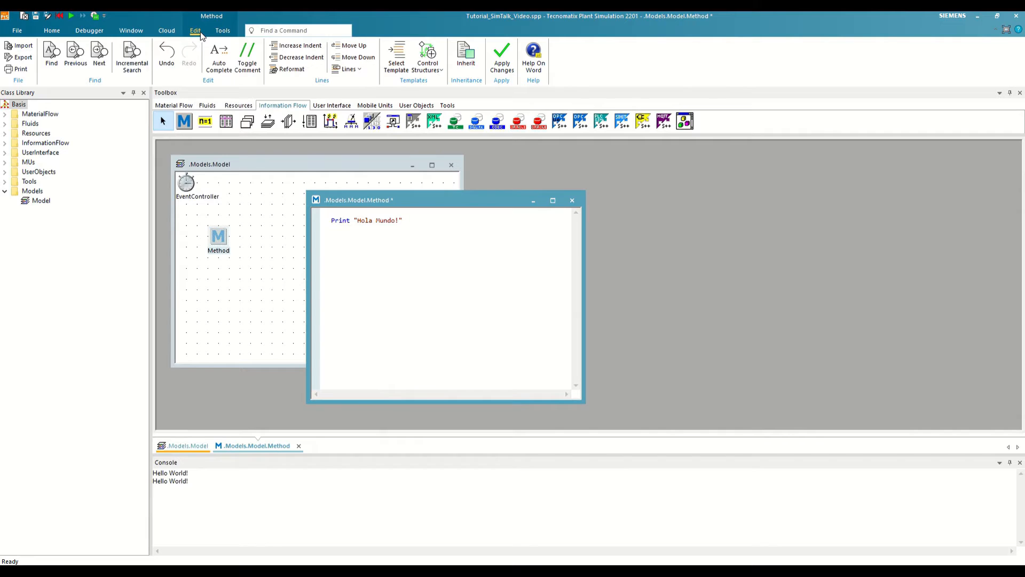
mouse_move(501, 57)
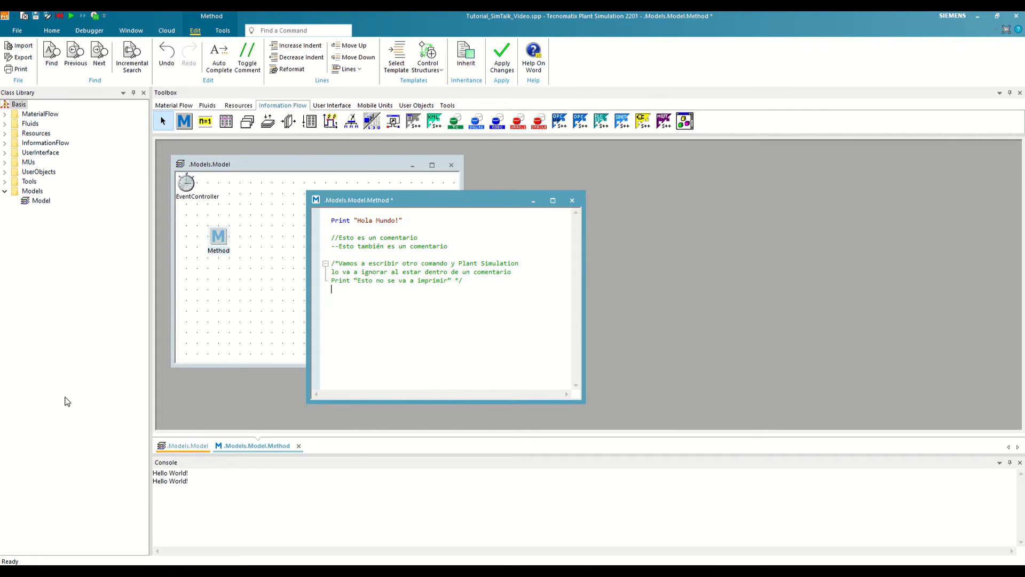
Step: Clear the Console output and re-run the Method to print only Hola Mundo!
right_click(170, 477)
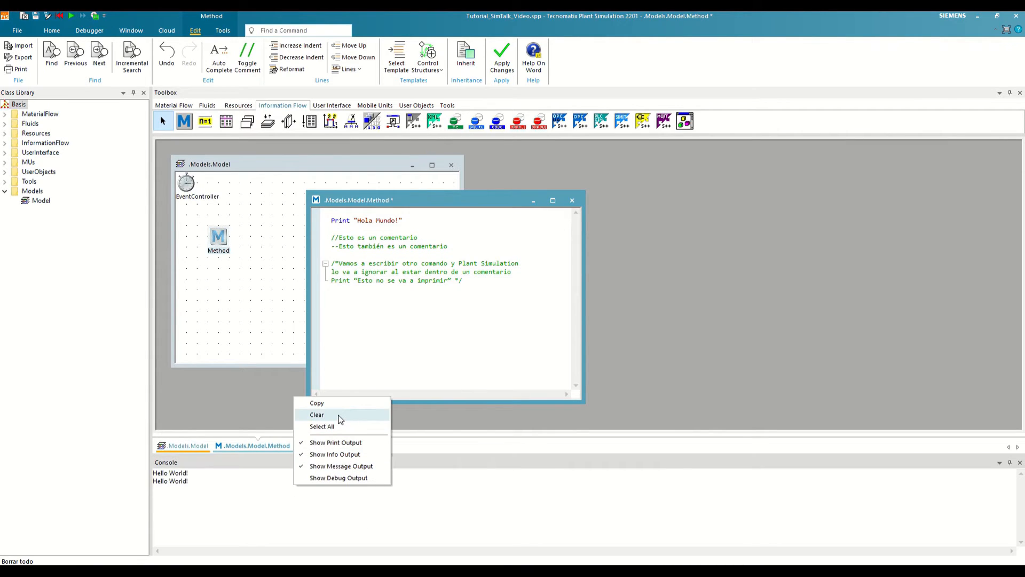
left_click(317, 414)
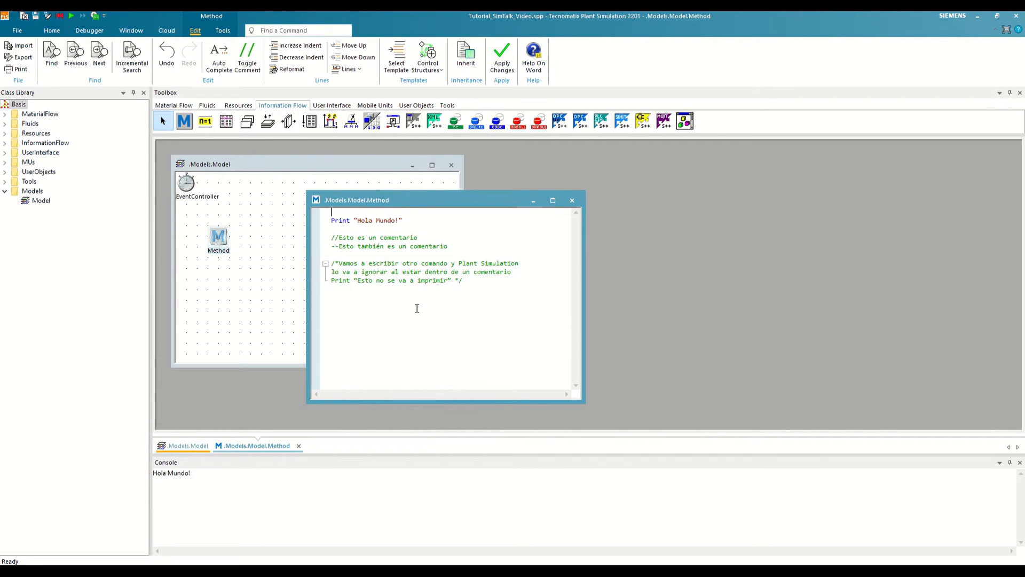
double_click(340, 279)
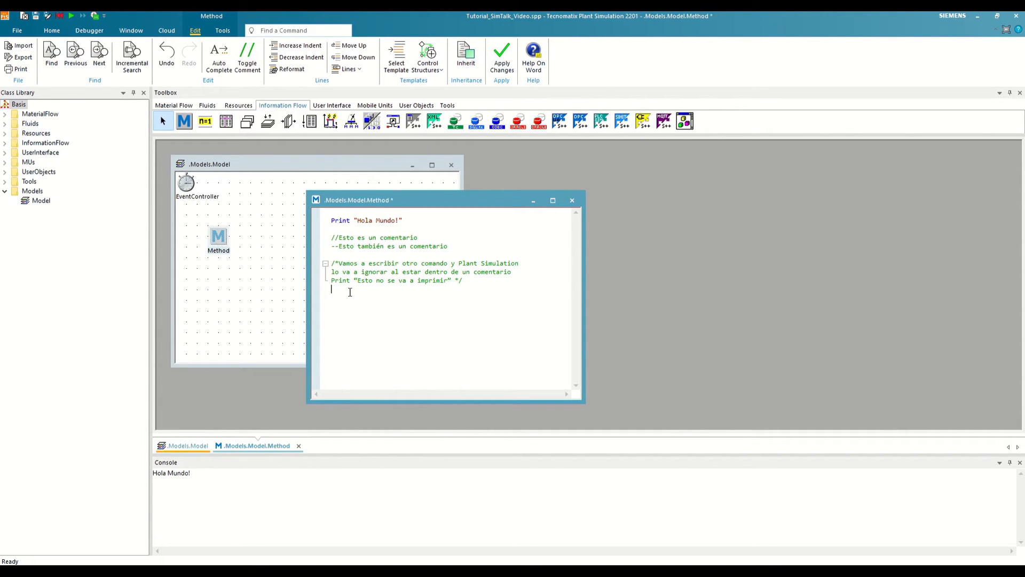
Step: Add a Print "Este comando sí que se ejecuta" line and run the Method
type("Print \"")
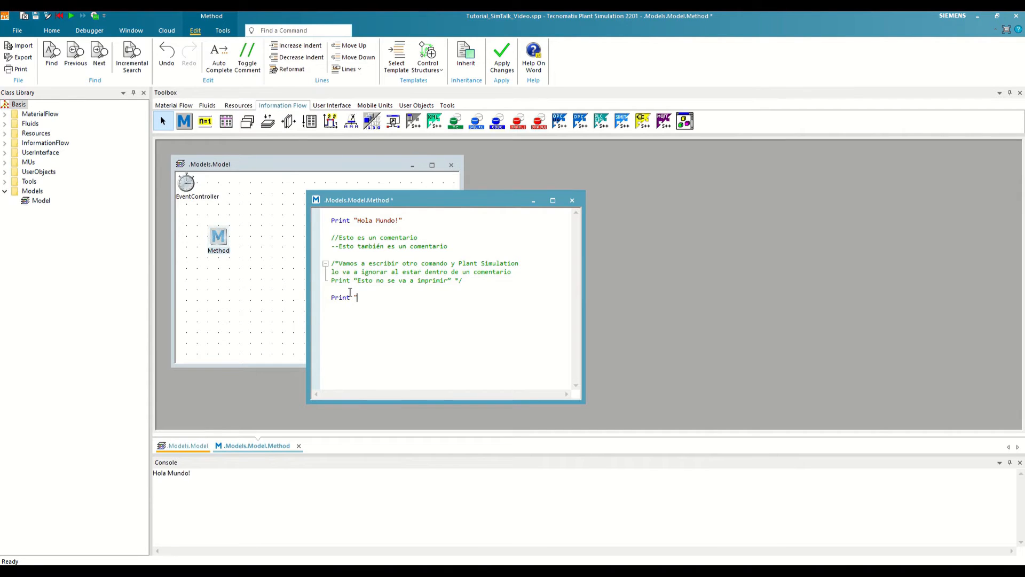
type("\"Este comando sí que se ejecuta\"")
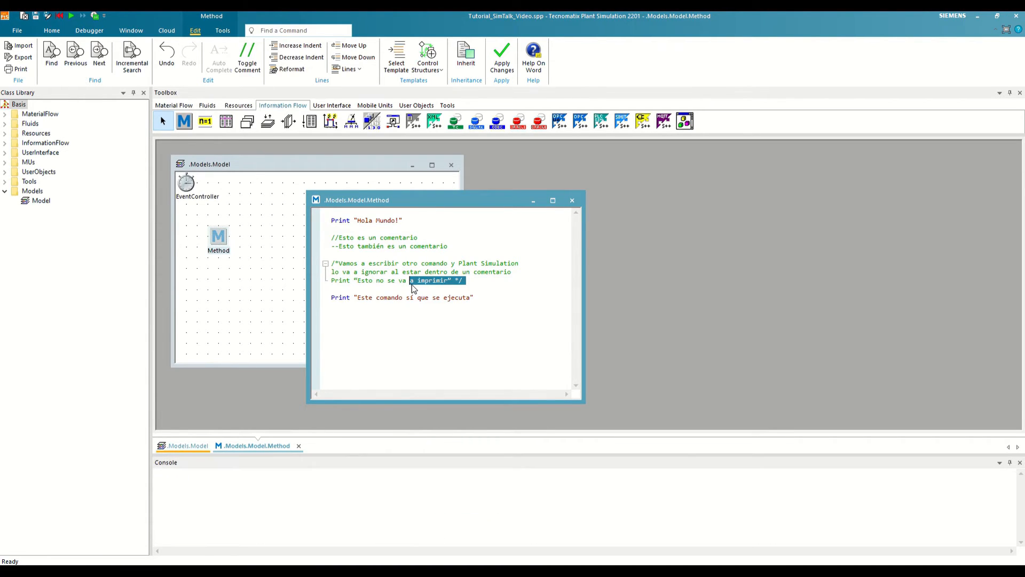
left_click(69, 16)
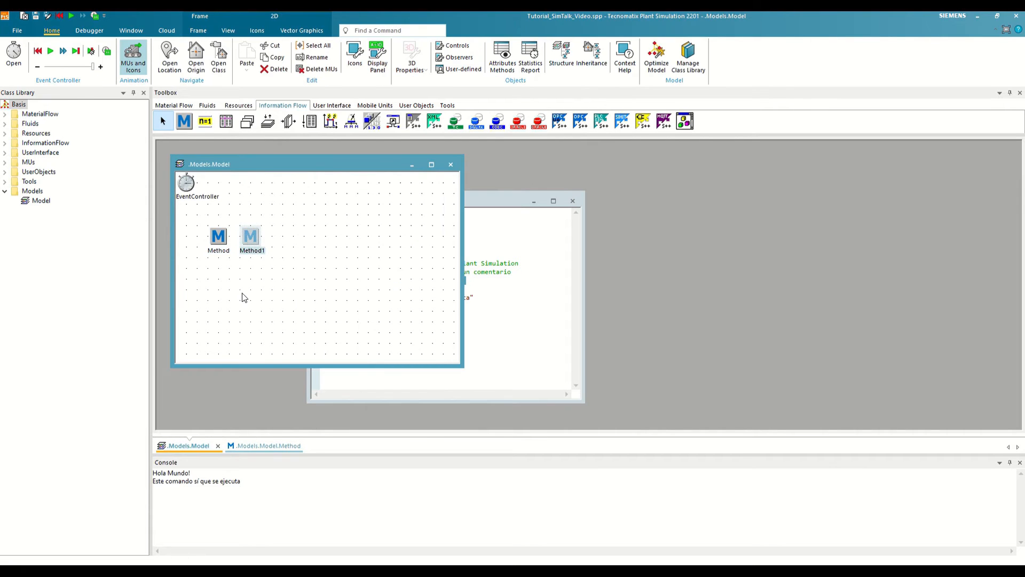
Step: Give Method1 the code Print "Ejecutando Method1"
double_click(250, 235)
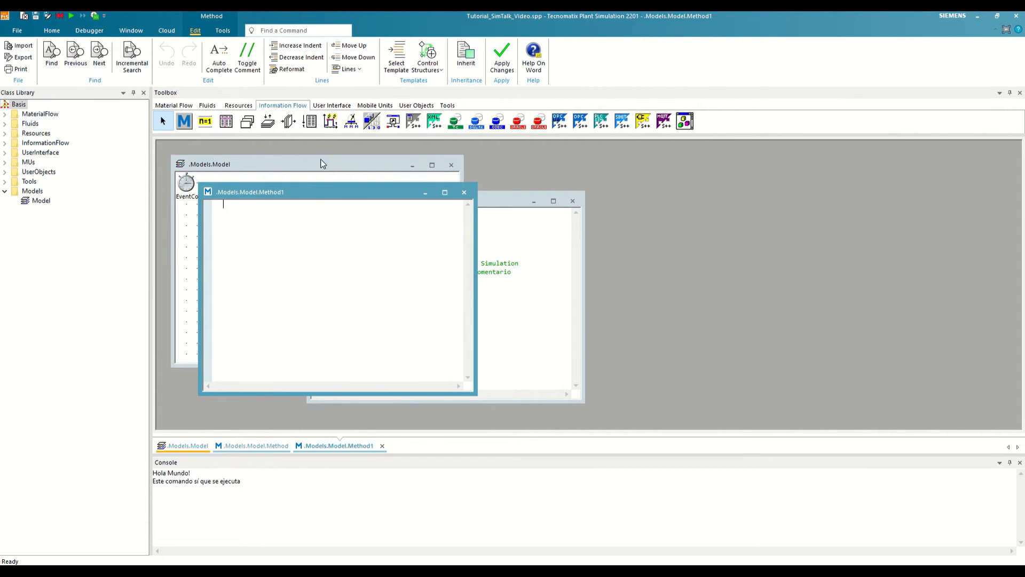
type("Print")
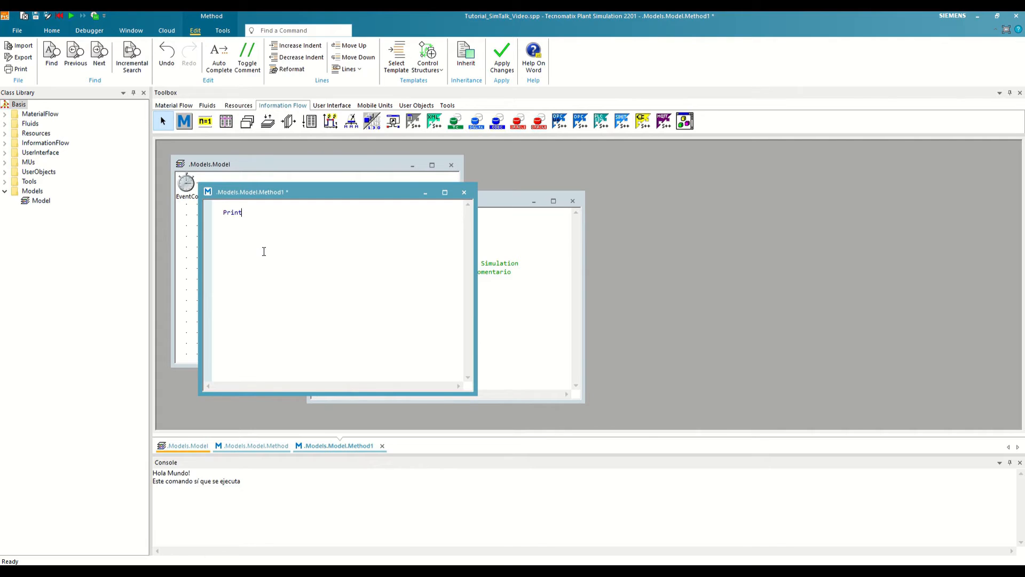
type("\"Ejecutando Methoc")
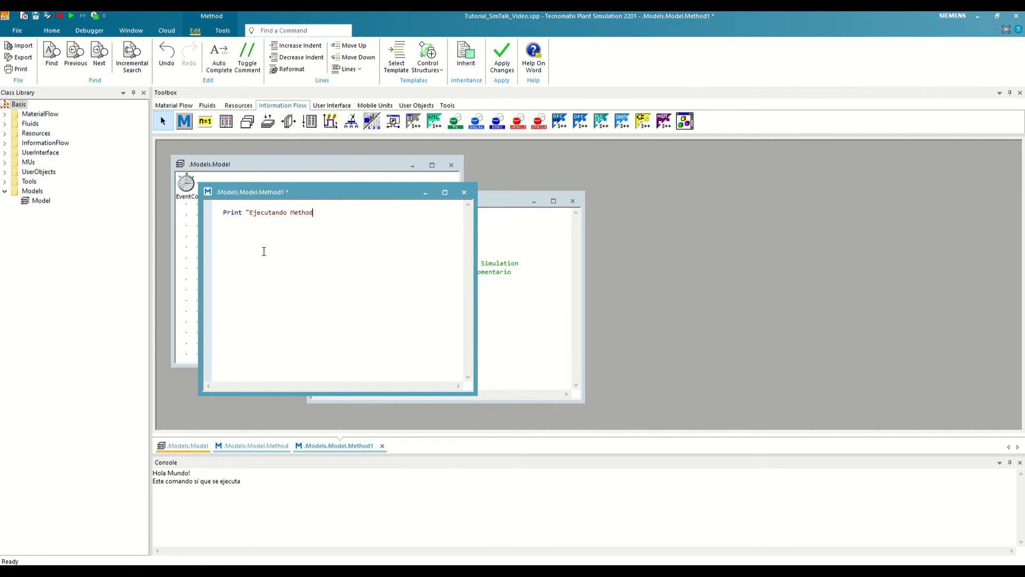
type("1\"")
type("Method1")
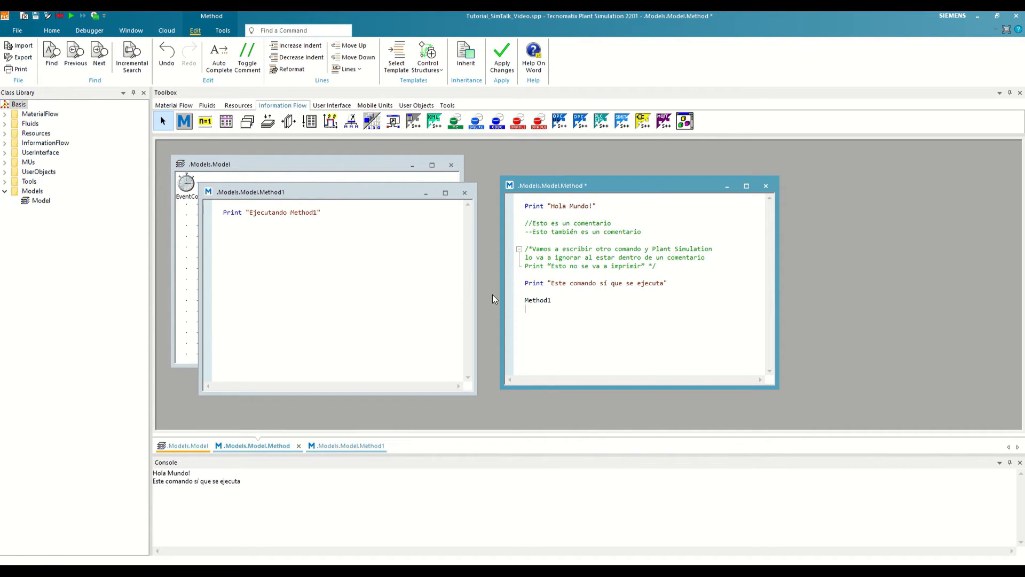
Step: Add a .Models.Model.Method1 absolute-path call, apply it, and run Method
type(".Models.Model.Method1")
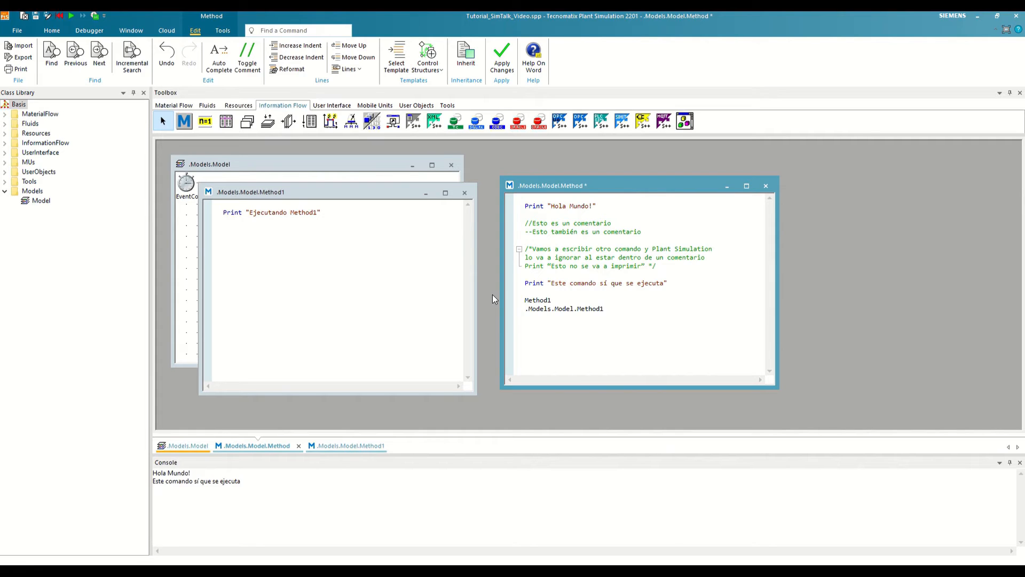
left_click(603, 308)
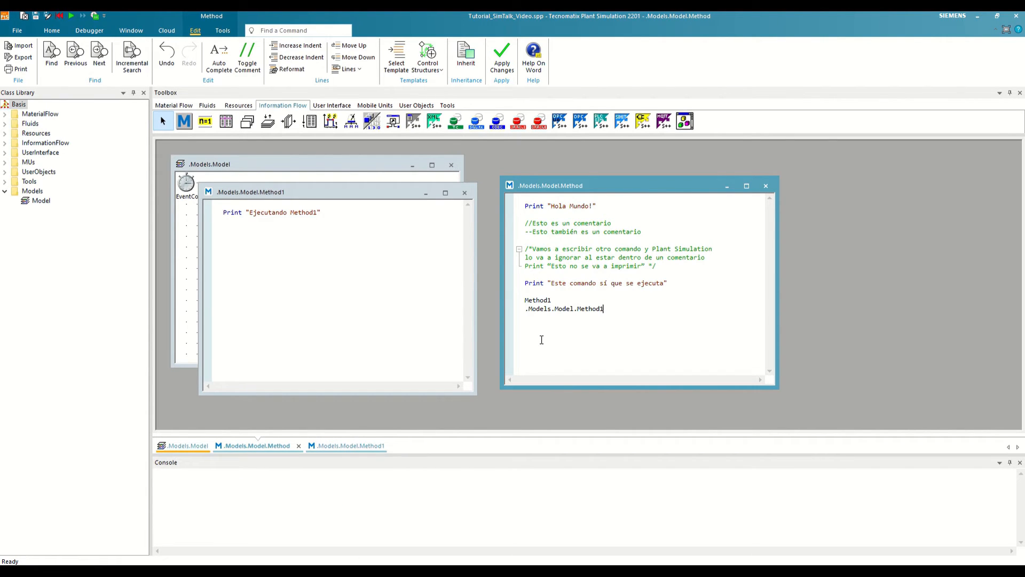
left_click(71, 15)
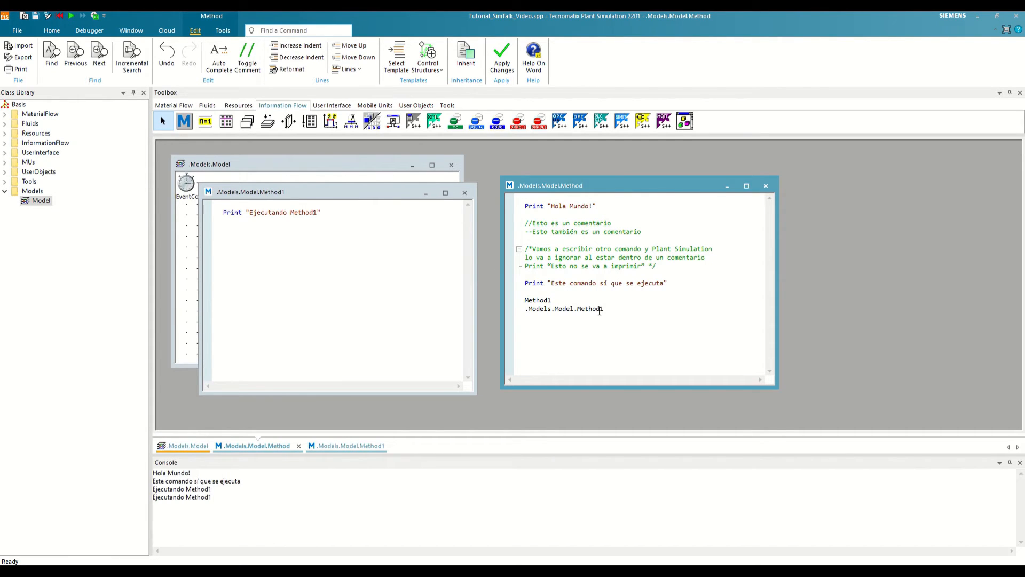
Step: Select the absolute-path call line and open the Model frame from the Class Library
triple_click(564, 308)
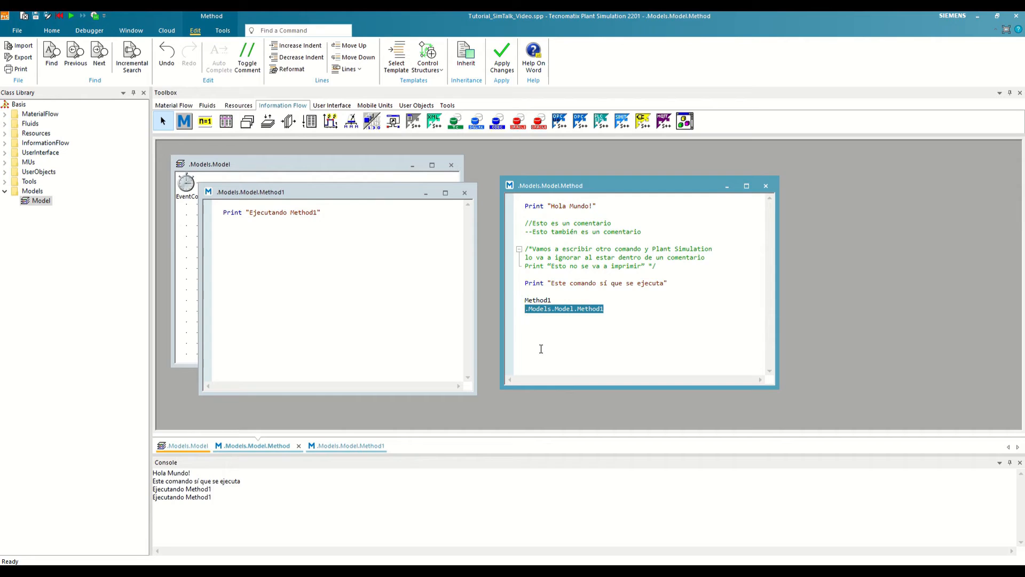
mouse_move(571, 372)
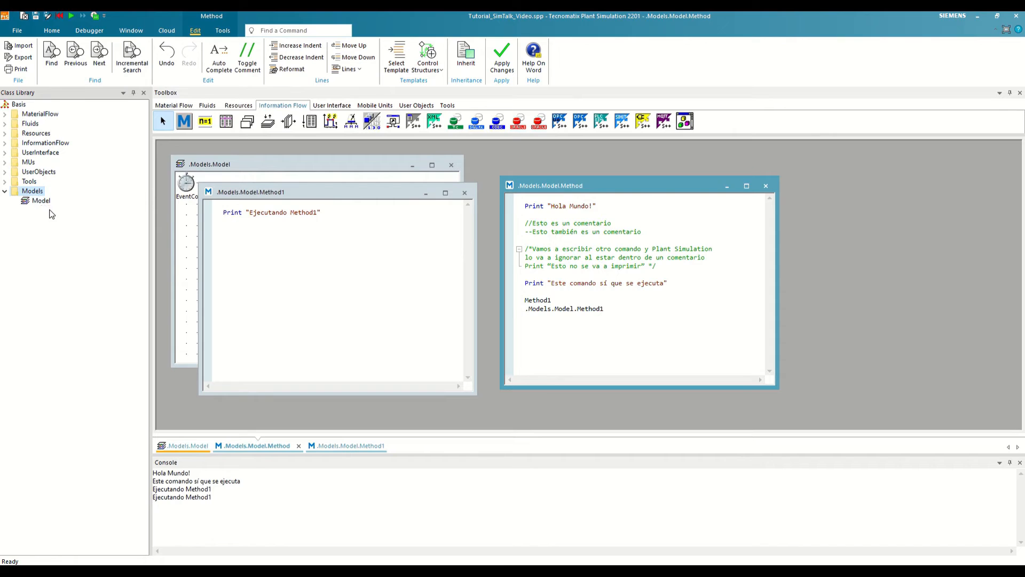
left_click(41, 200)
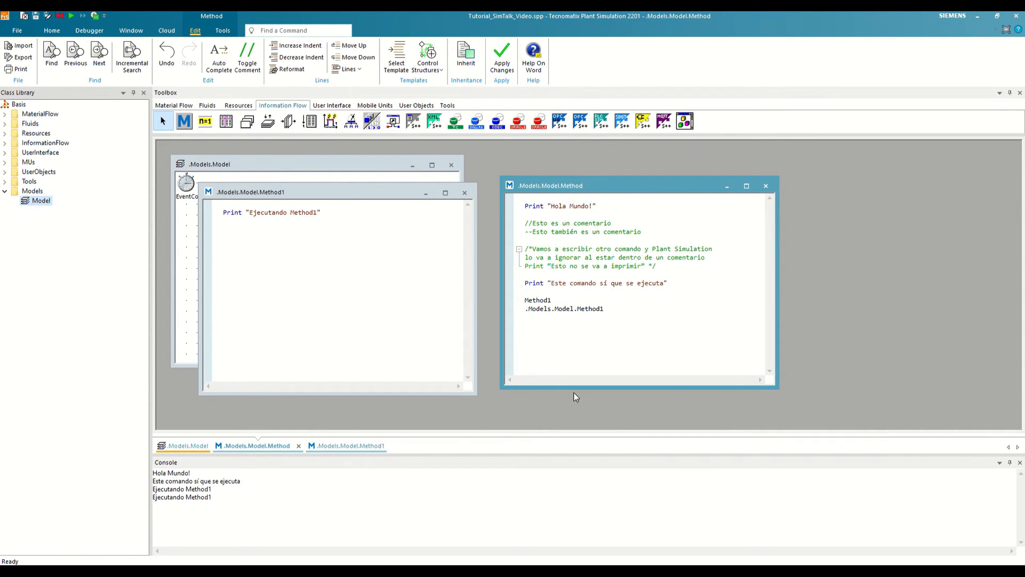
double_click(538, 299)
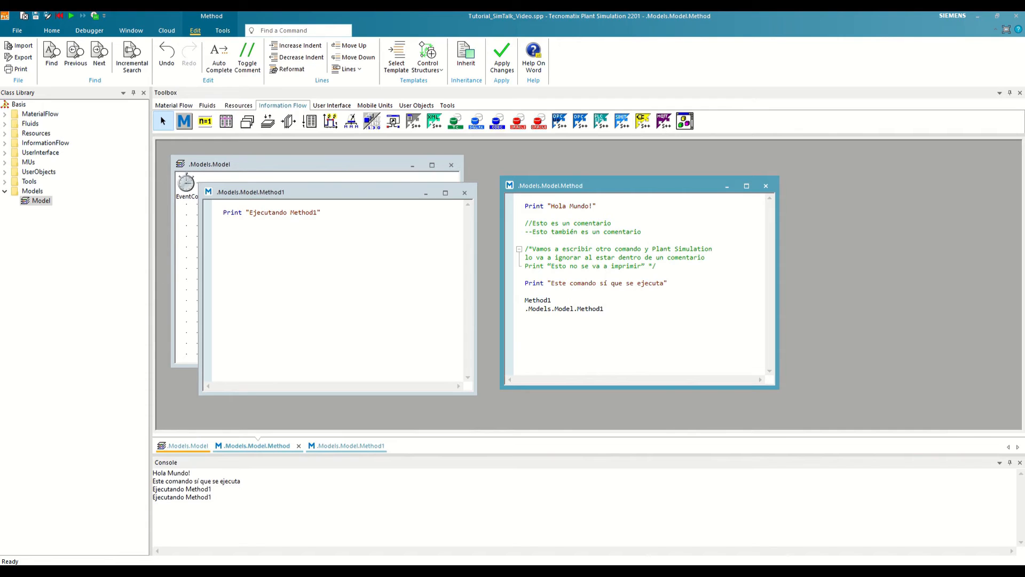
mouse_move(265, 173)
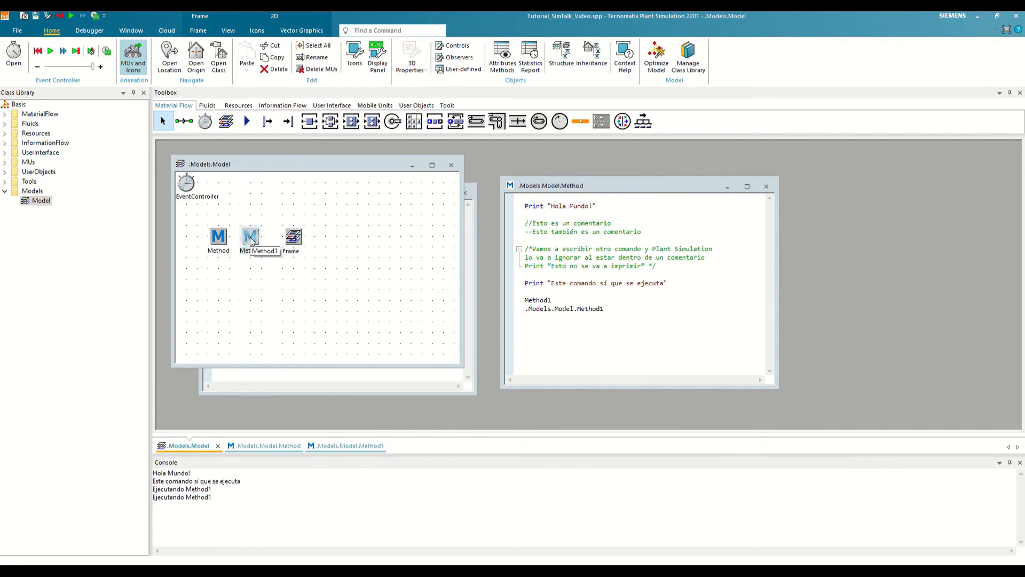
Step: Open Frame, then open its Method1 editor and reposition the window
double_click(292, 236)
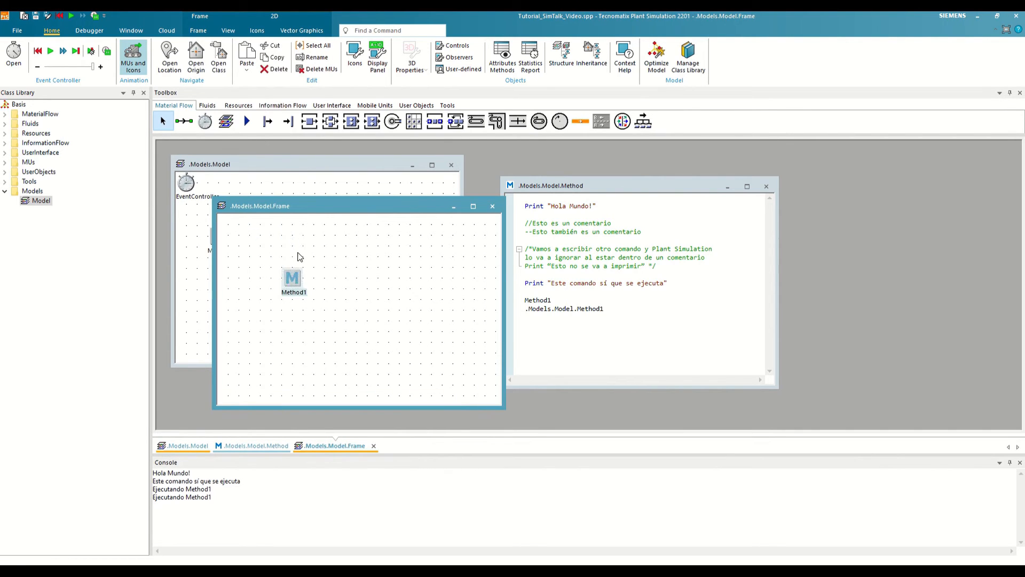
double_click(293, 277)
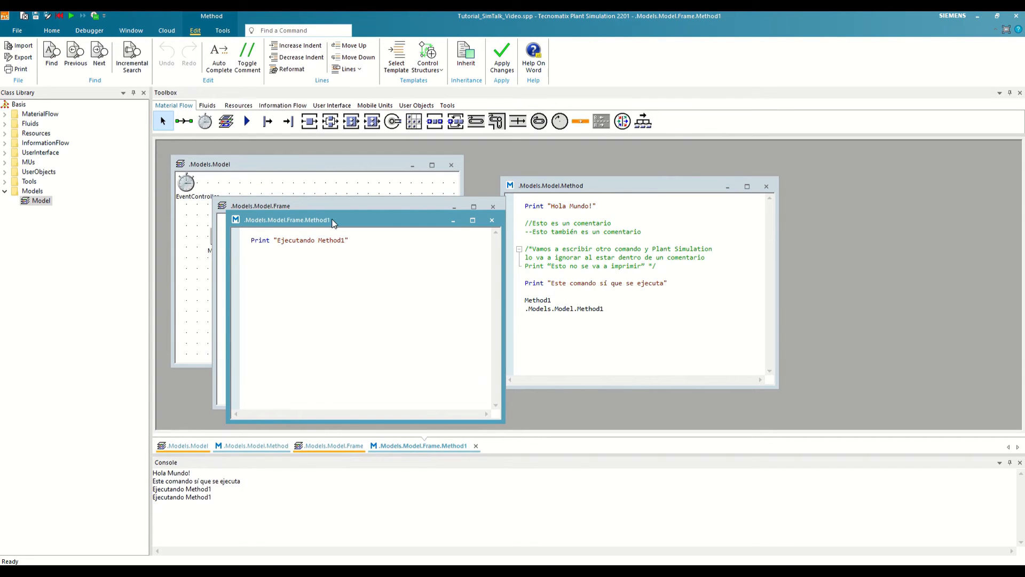
left_click_drag(288, 220, 273, 191)
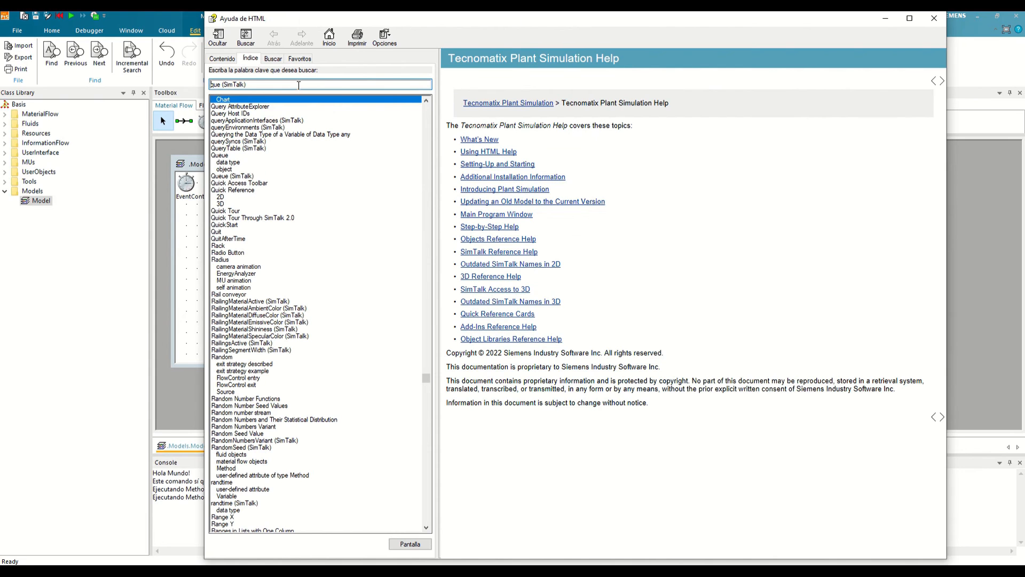
Step: Search the Help index for 'Path' and scroll to the Paths in SimTalk topic
type("Paths")
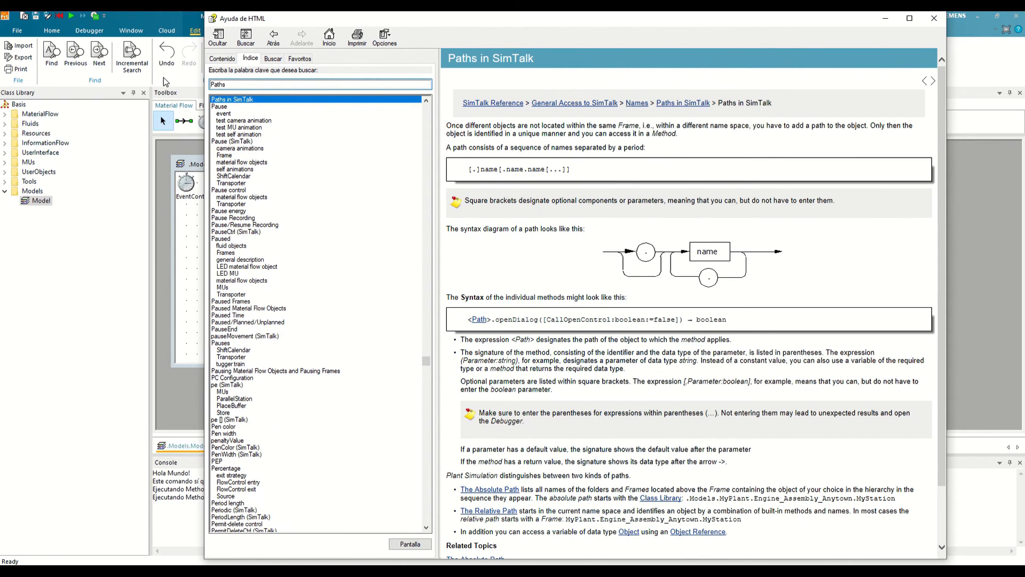
scroll("down", 3)
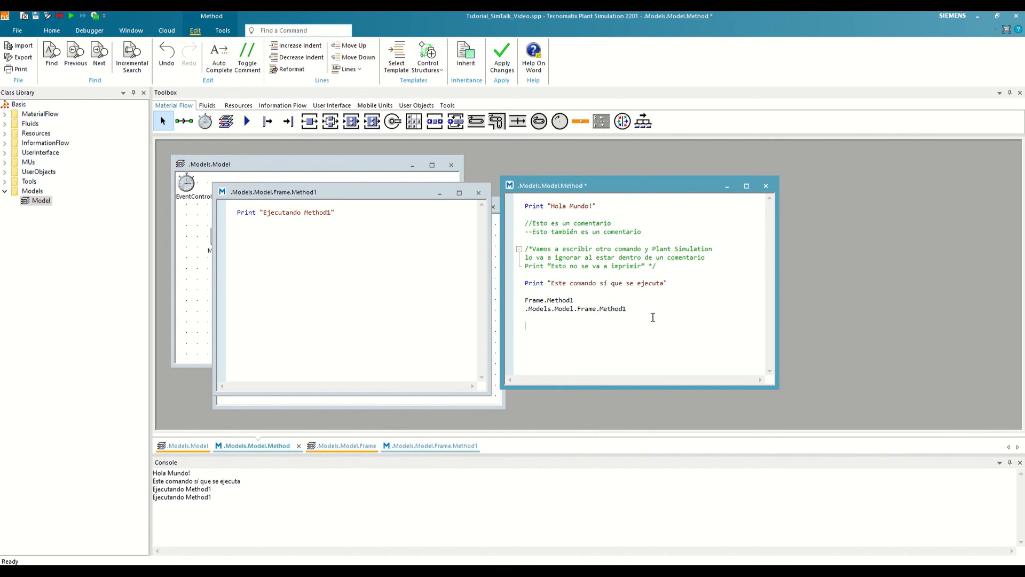
Step: Type the closing line Print "Final de la prueba" and select the word Final
type("Print \"")
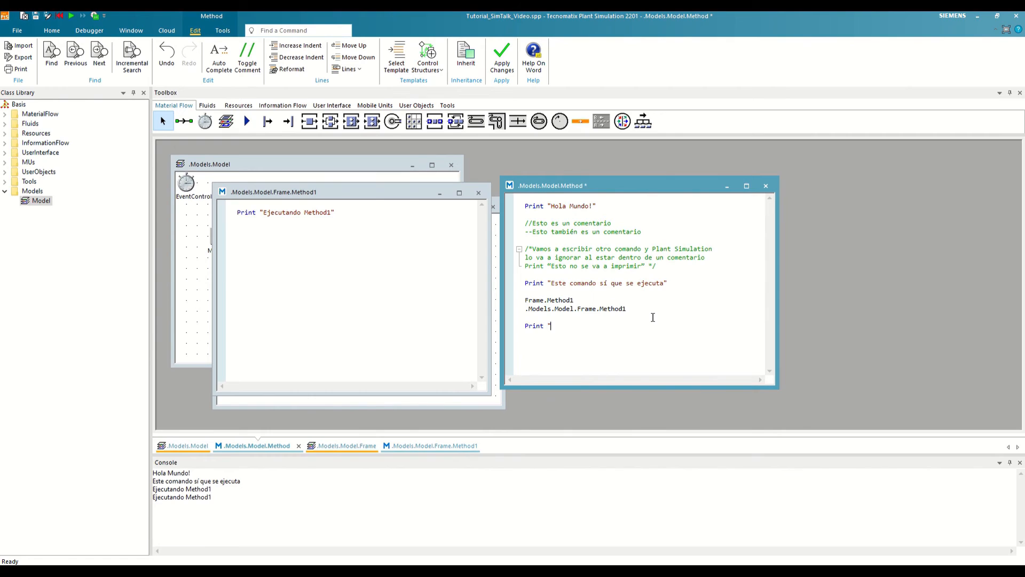
type("Final de la prue")
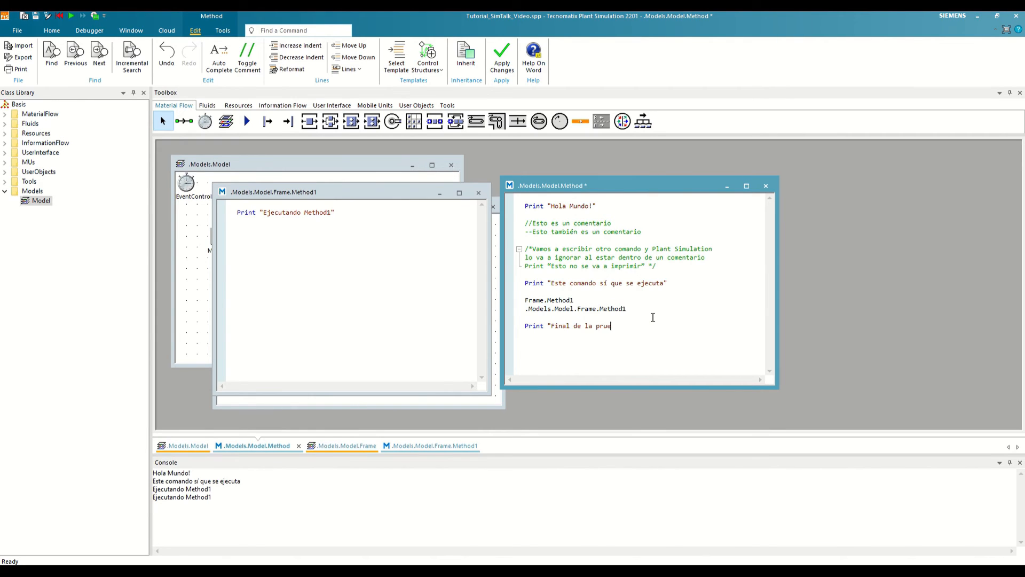
type("ba\"")
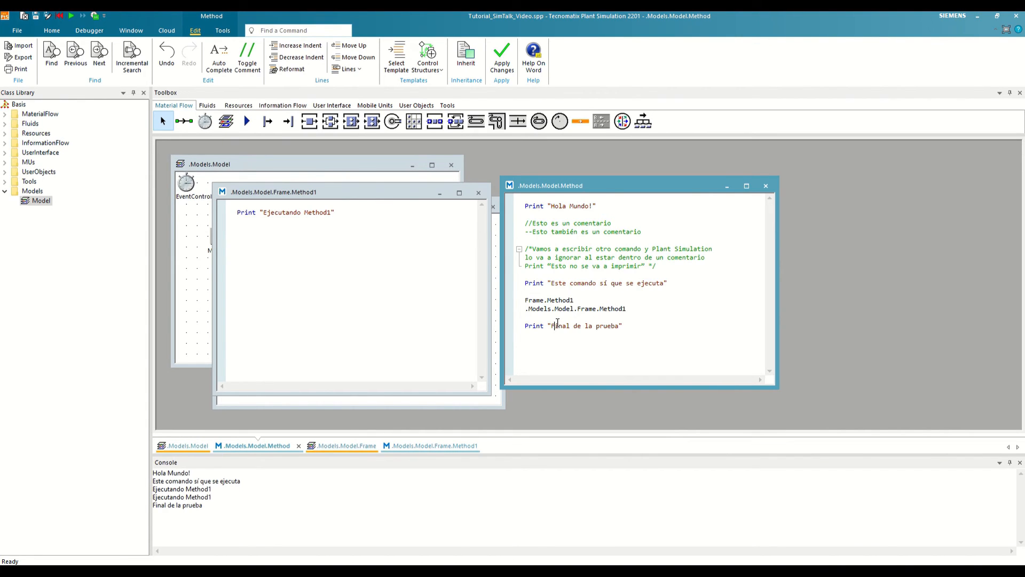
double_click(547, 300)
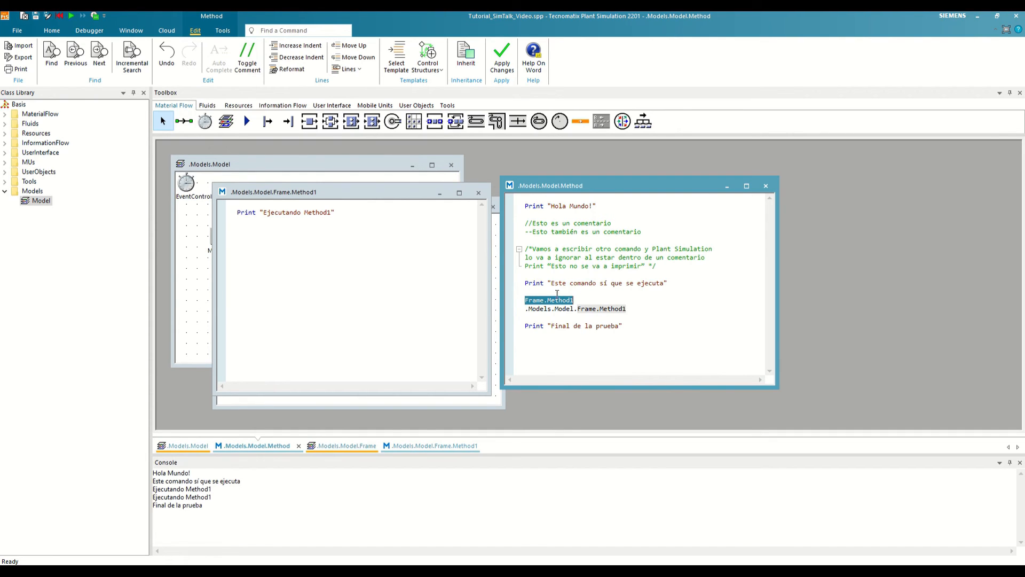
mouse_move(559, 326)
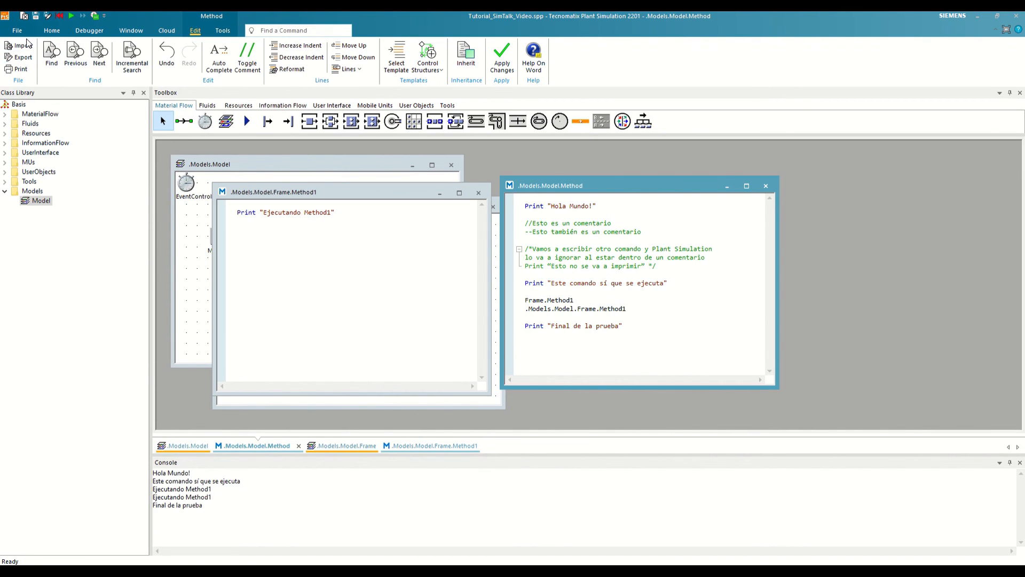
left_click(20, 69)
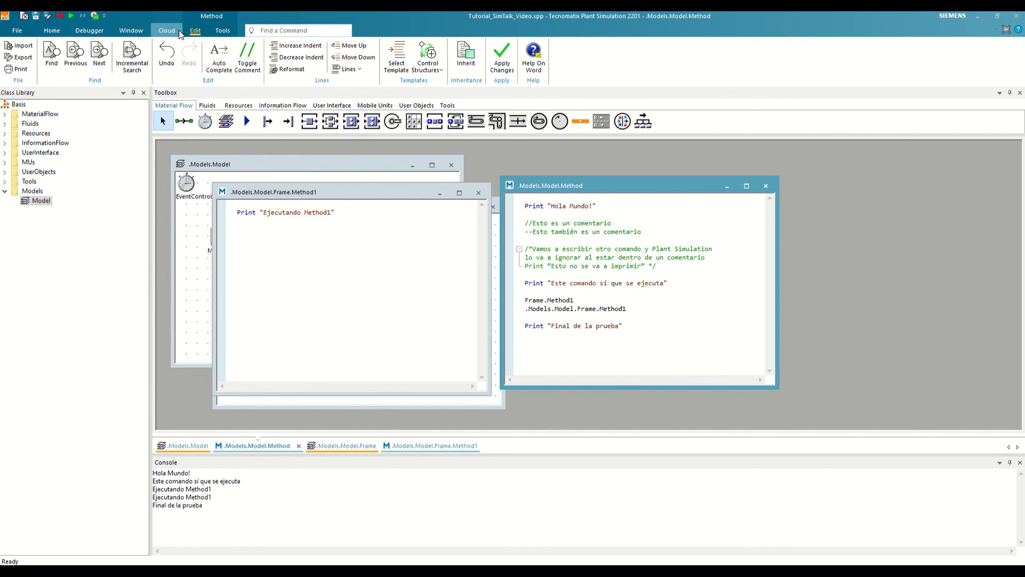
mouse_move(189, 56)
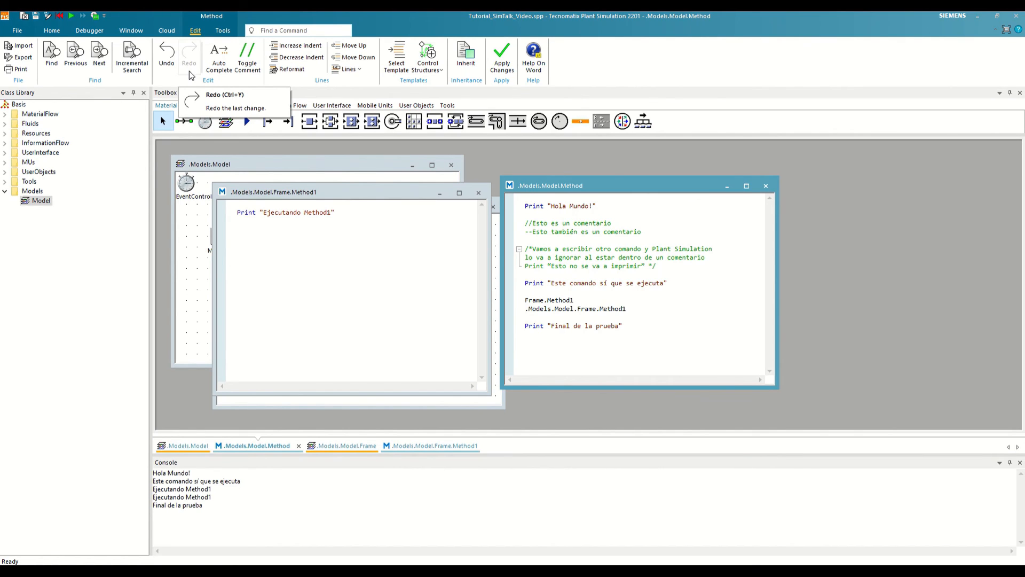
mouse_move(219, 56)
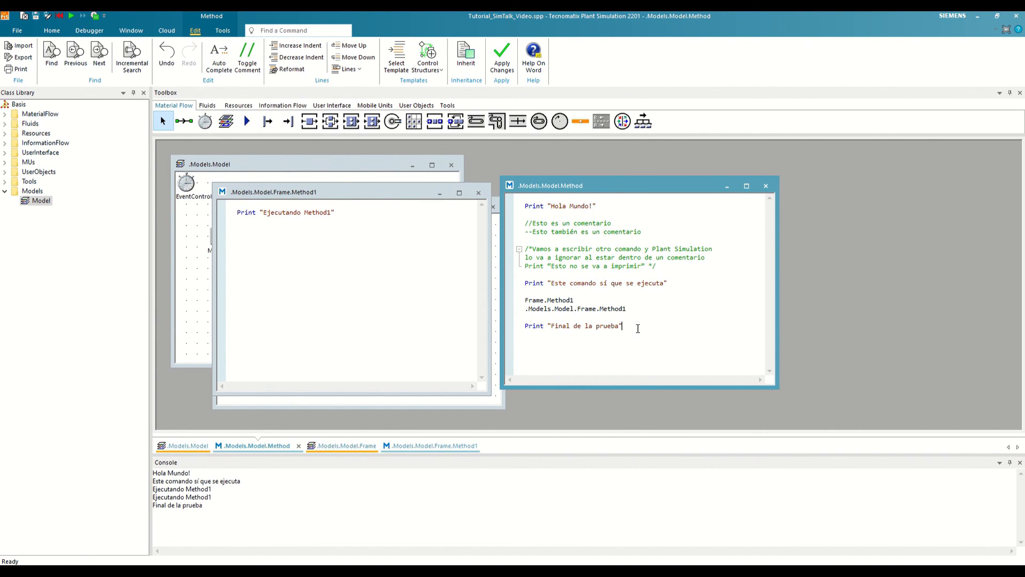
Step: Type the word Print on a new last line below the final message
type("P")
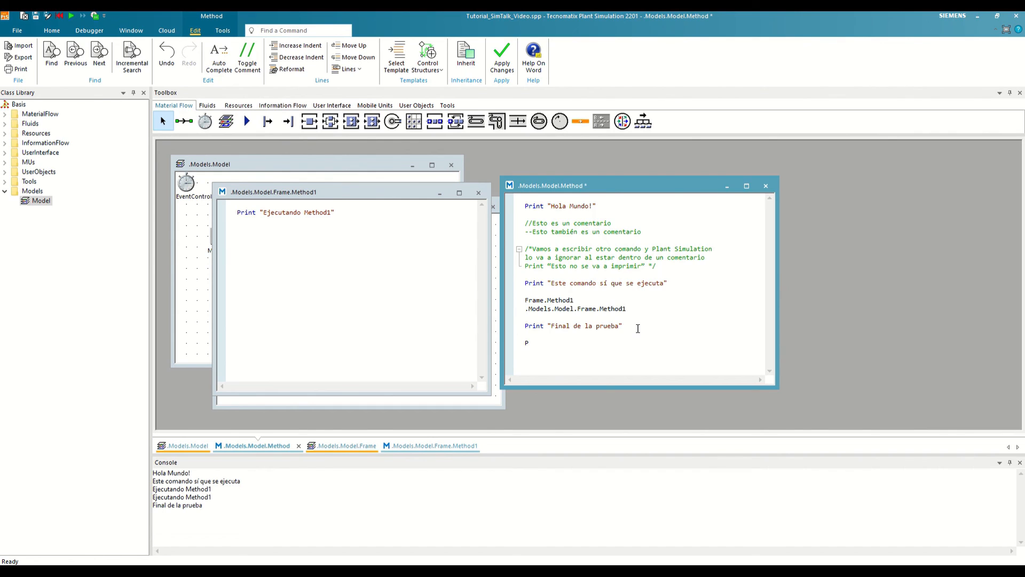
type("ri")
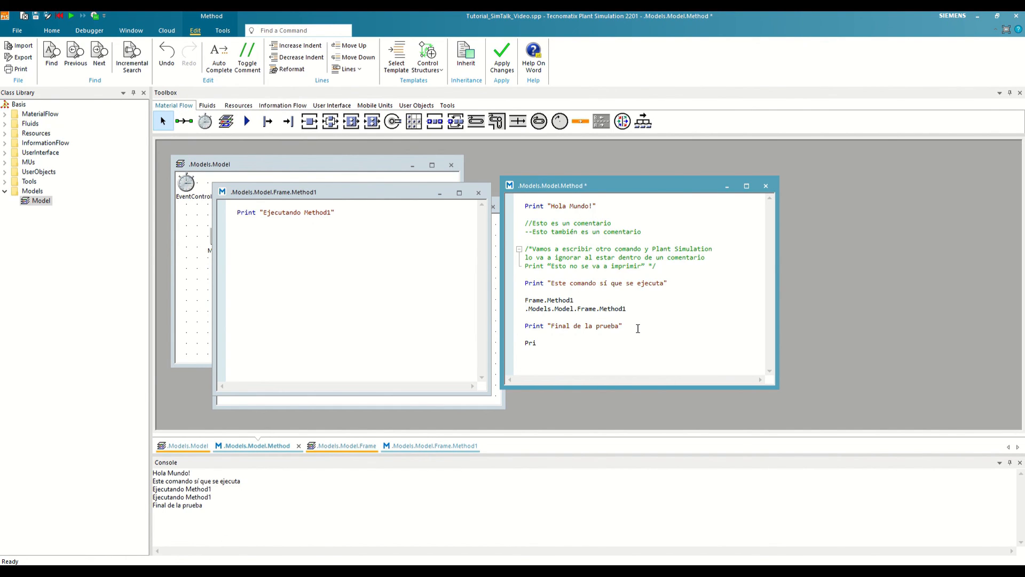
type("Pri")
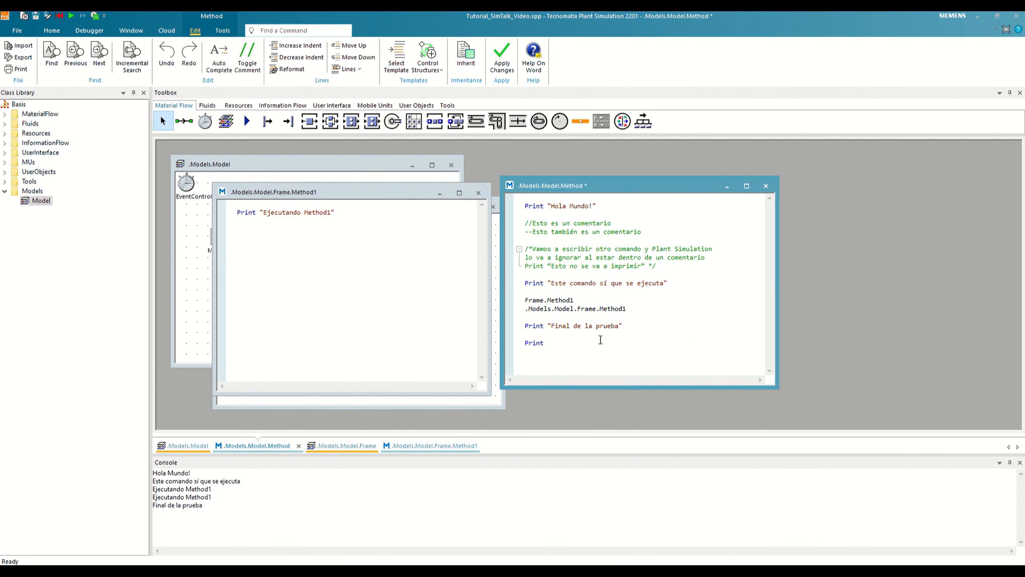
Step: Select the new Print word and toggle it into a /*Print*/ comment
double_click(533, 343)
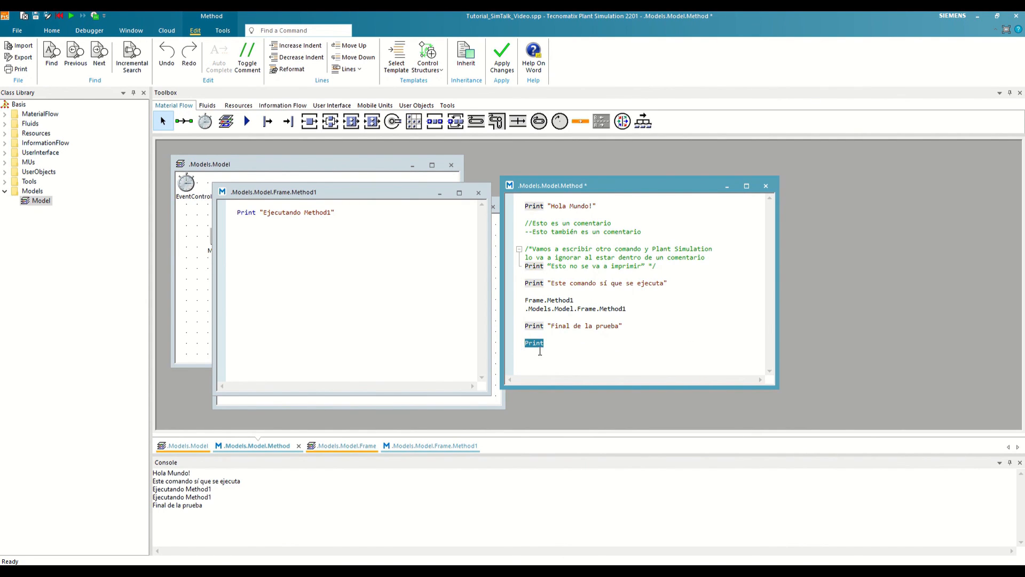
mouse_move(247, 55)
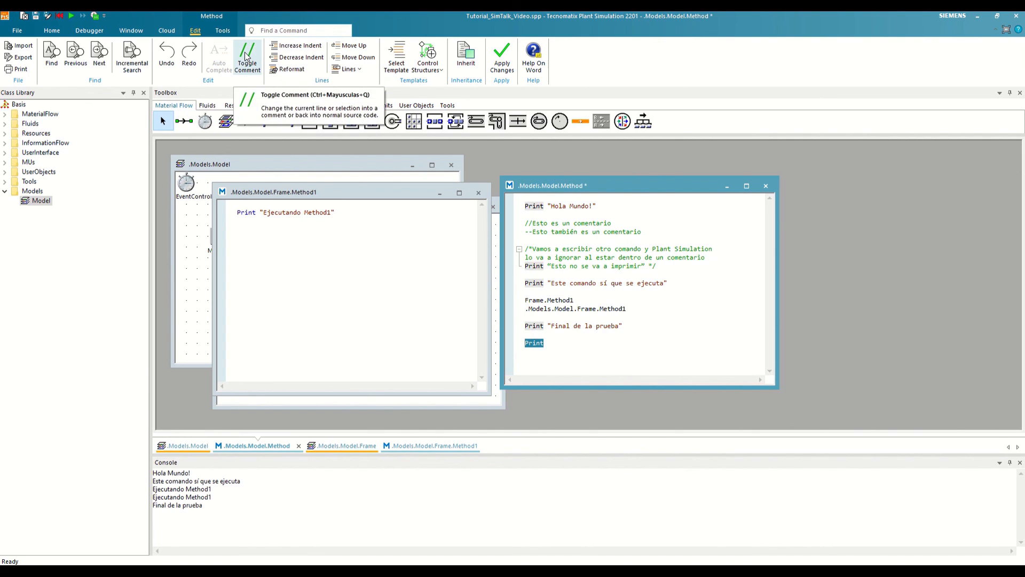
left_click(247, 55)
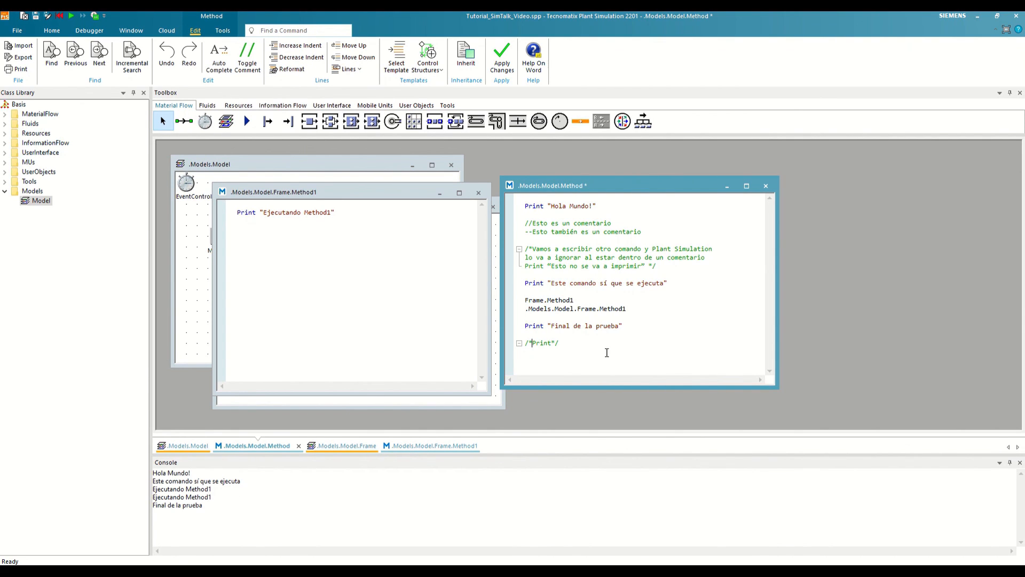
mouse_move(325, 97)
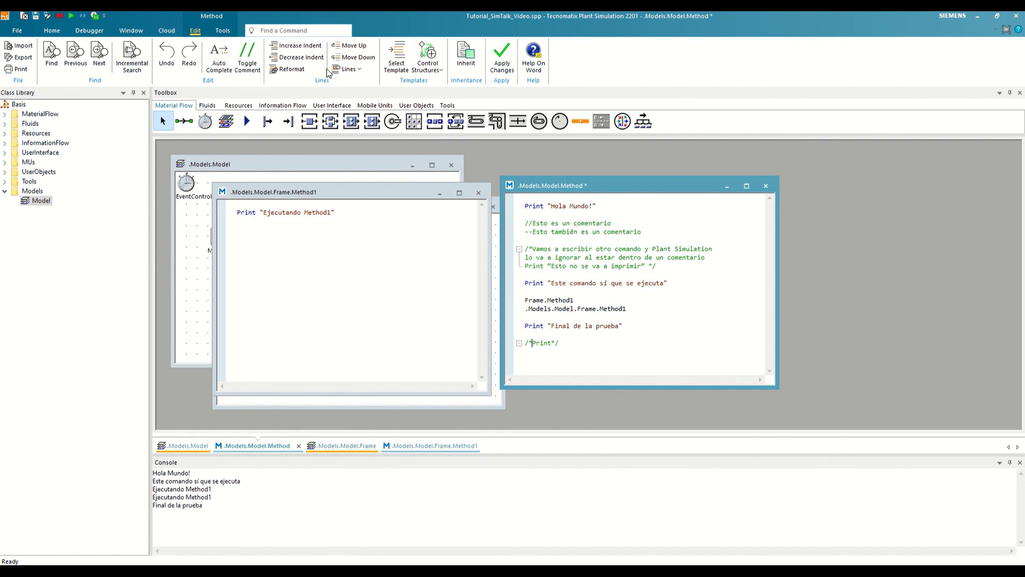
mouse_move(305, 83)
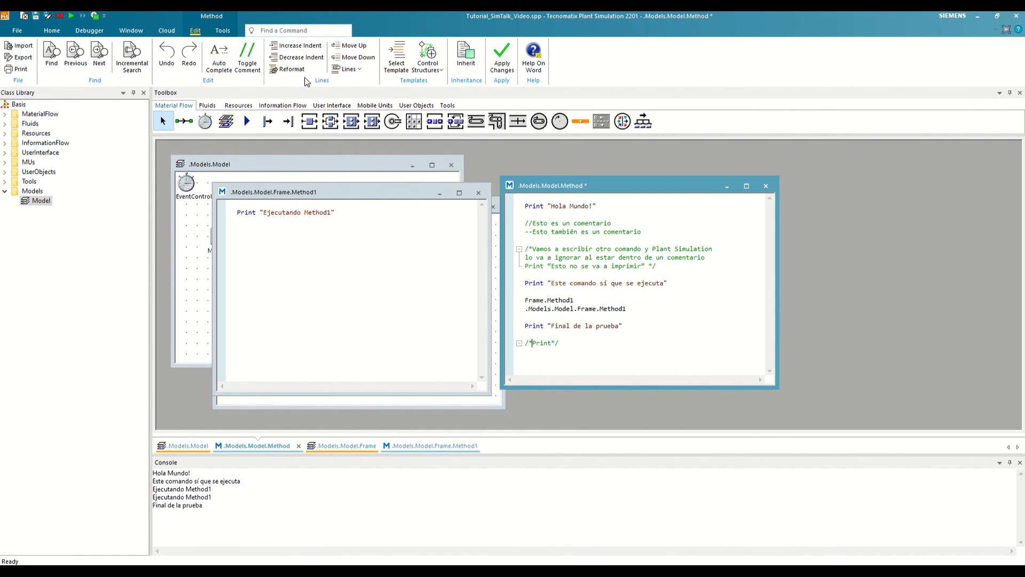
mouse_move(300, 84)
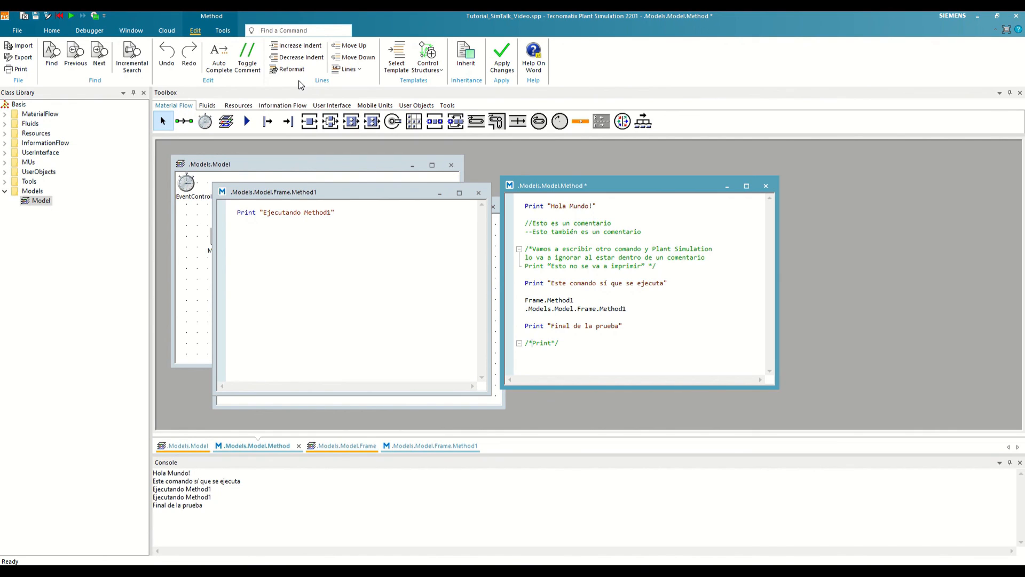
mouse_move(410, 41)
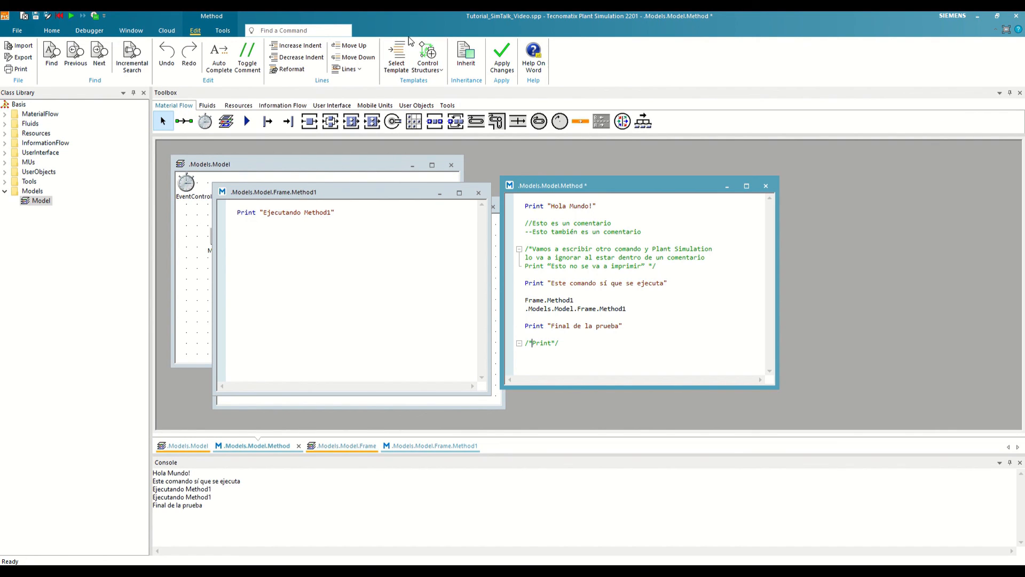
mouse_move(429, 95)
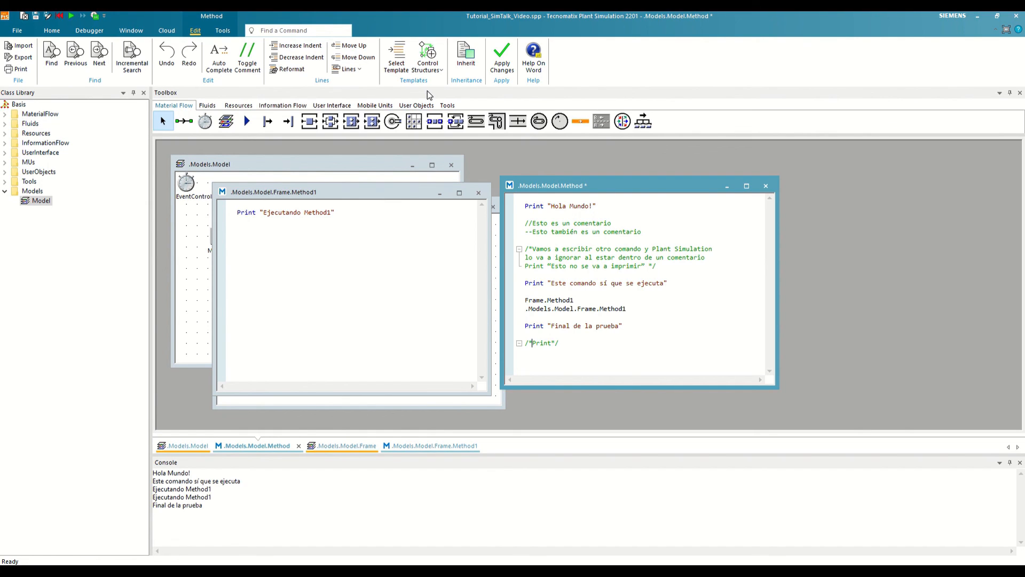
mouse_move(425, 88)
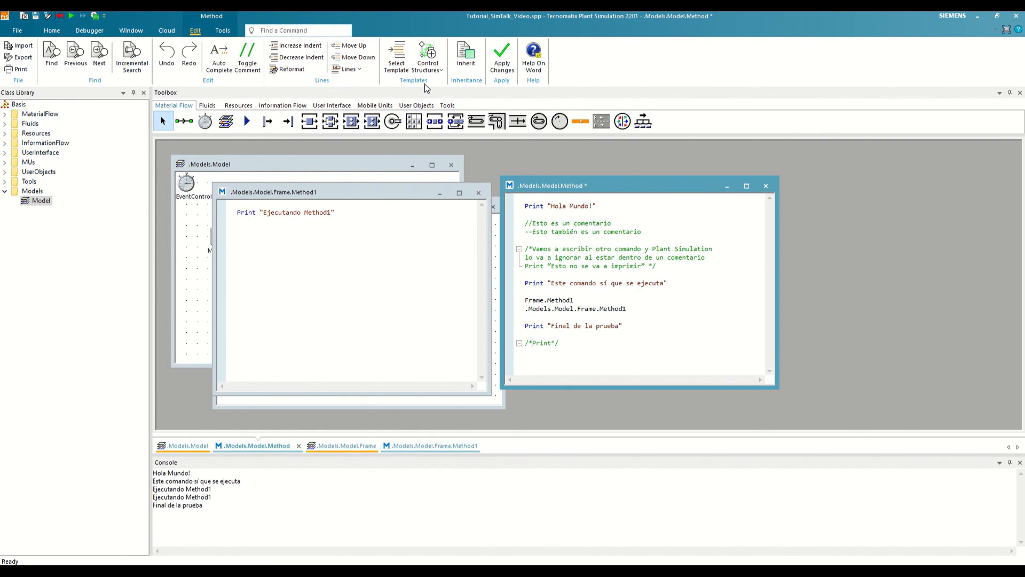
mouse_move(468, 98)
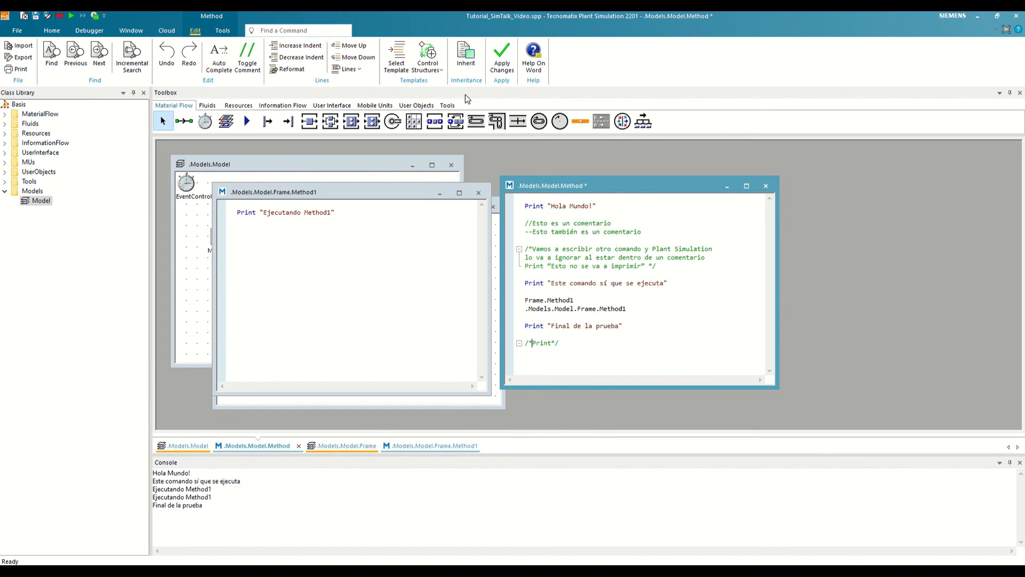
mouse_move(502, 56)
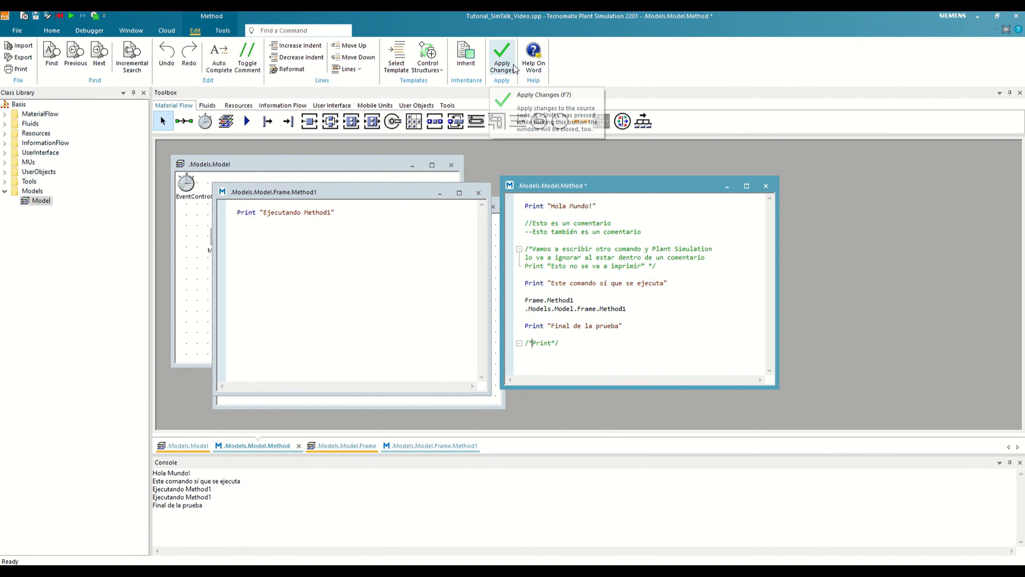
mouse_move(490, 51)
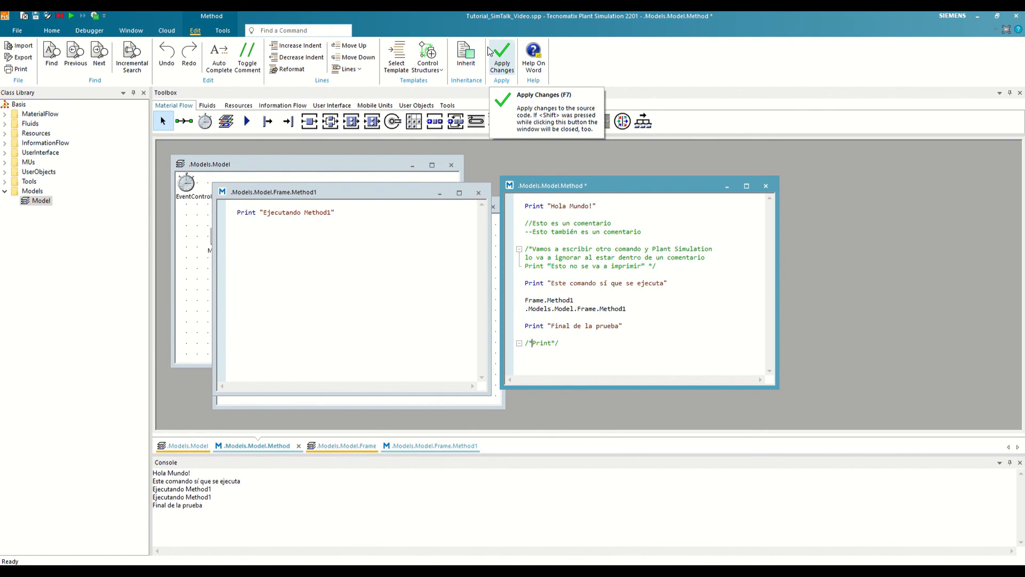
mouse_move(502, 87)
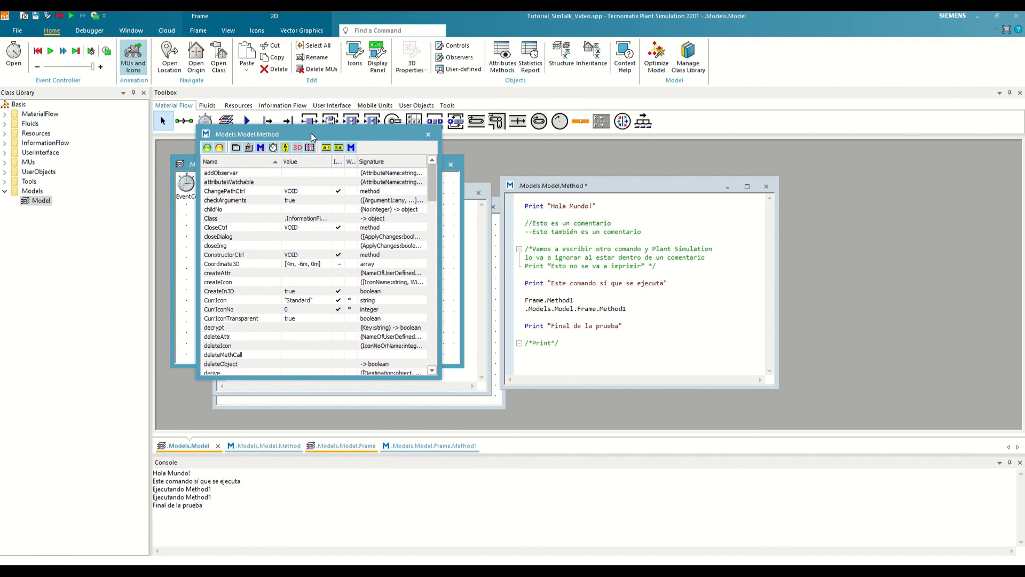
Step: Scroll the Method's attribute list down to the Program attribute
scroll("down", 3)
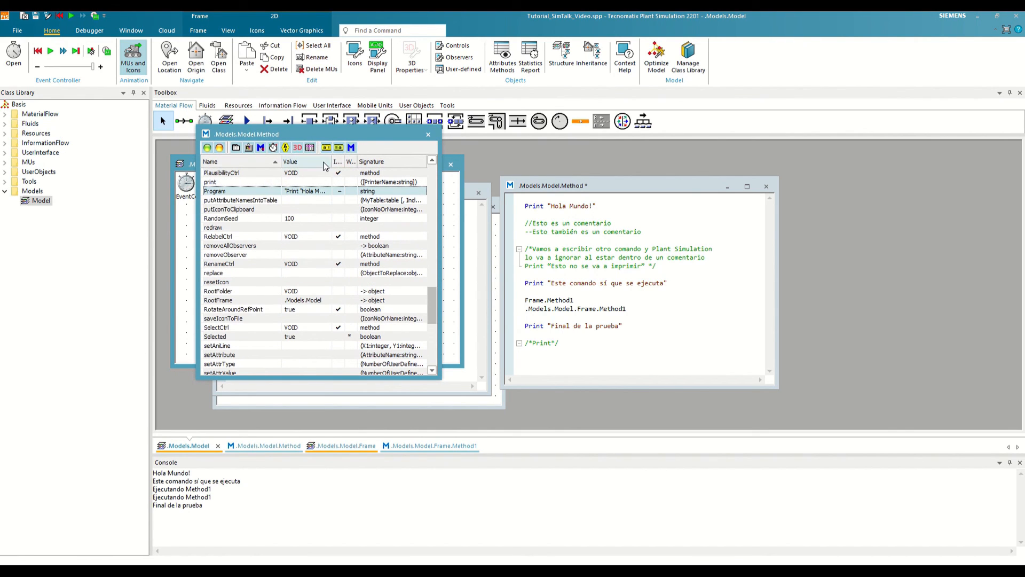